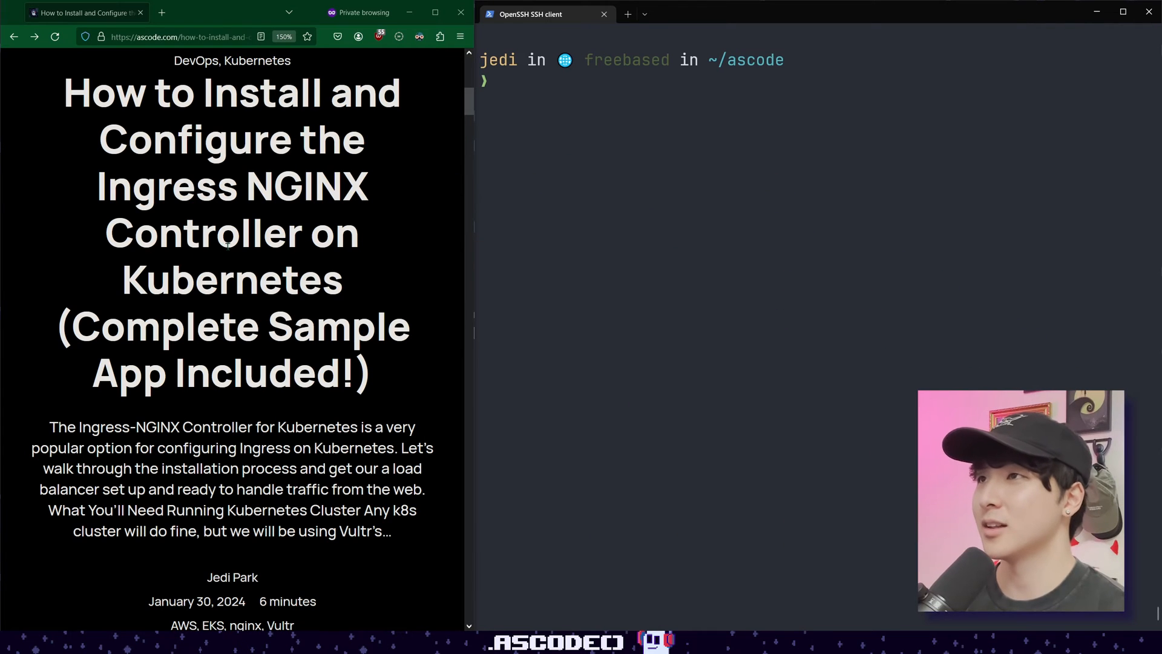
# Scroll the ascode.com tutorial down to the Ingress NGINX Controller helm upgrade --install command.
pyautogui.scroll(-3)
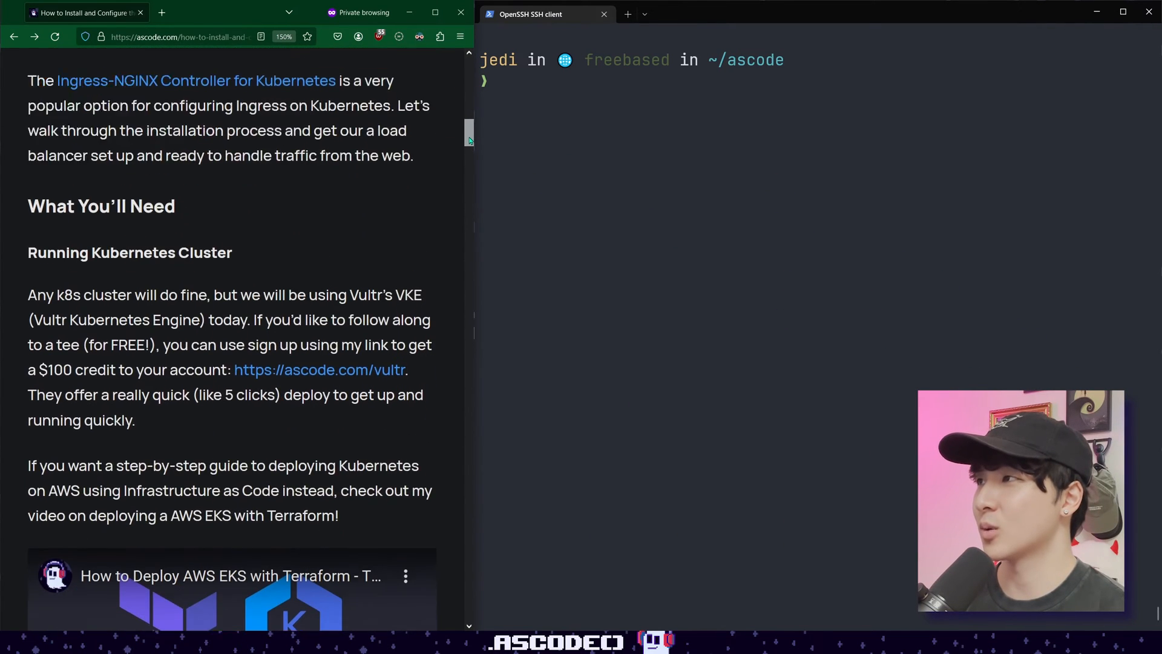
pyautogui.scroll(-3)
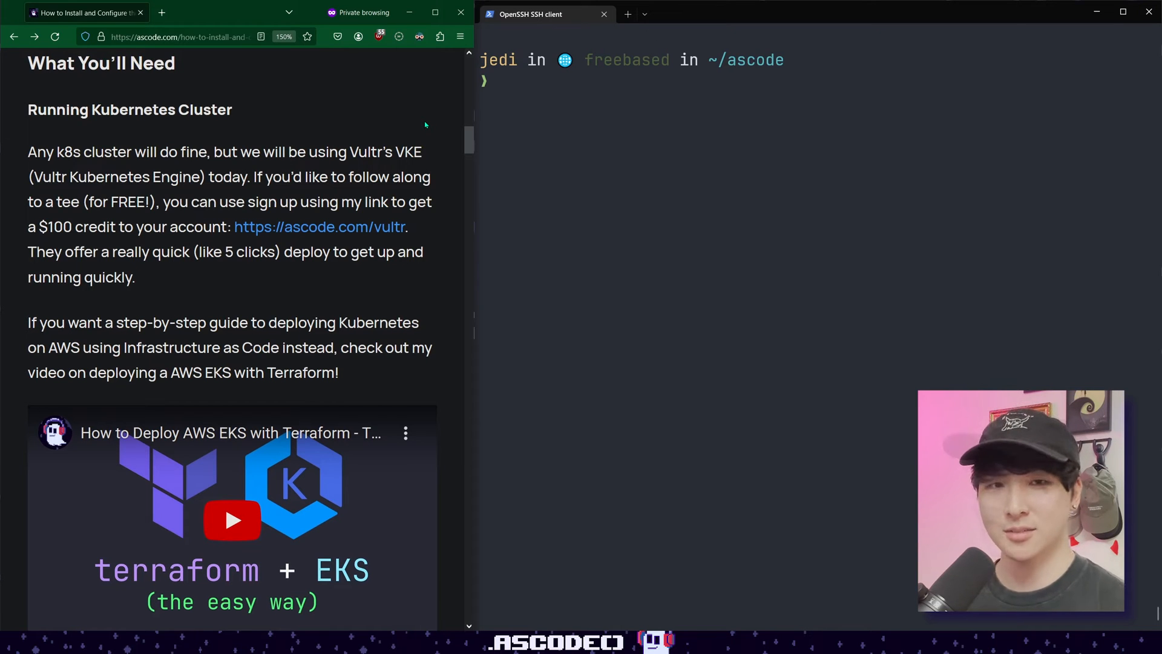
pyautogui.moveTo(405, 131)
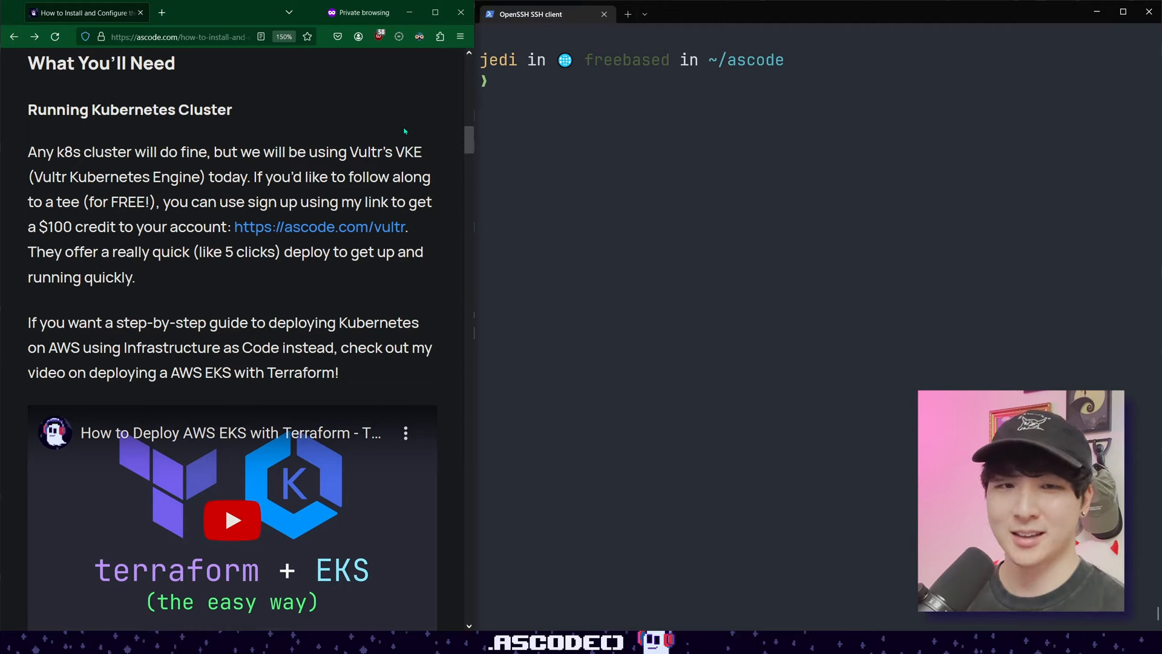
pyautogui.scroll(-3)
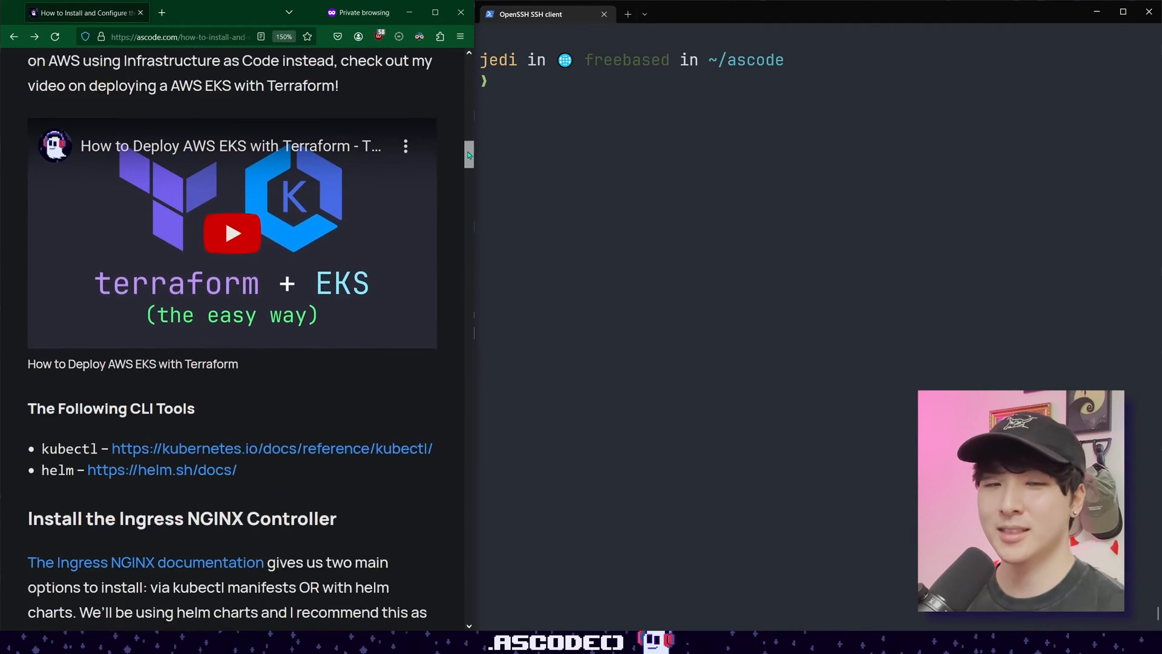
pyautogui.scroll(-3)
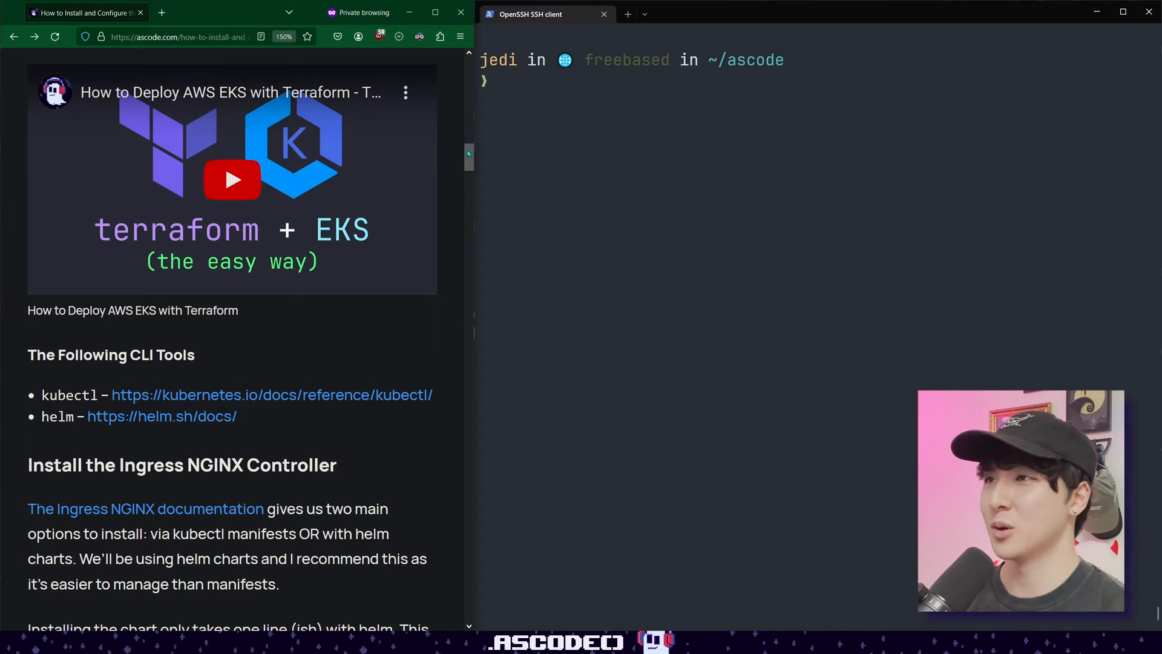
pyautogui.scroll(-3)
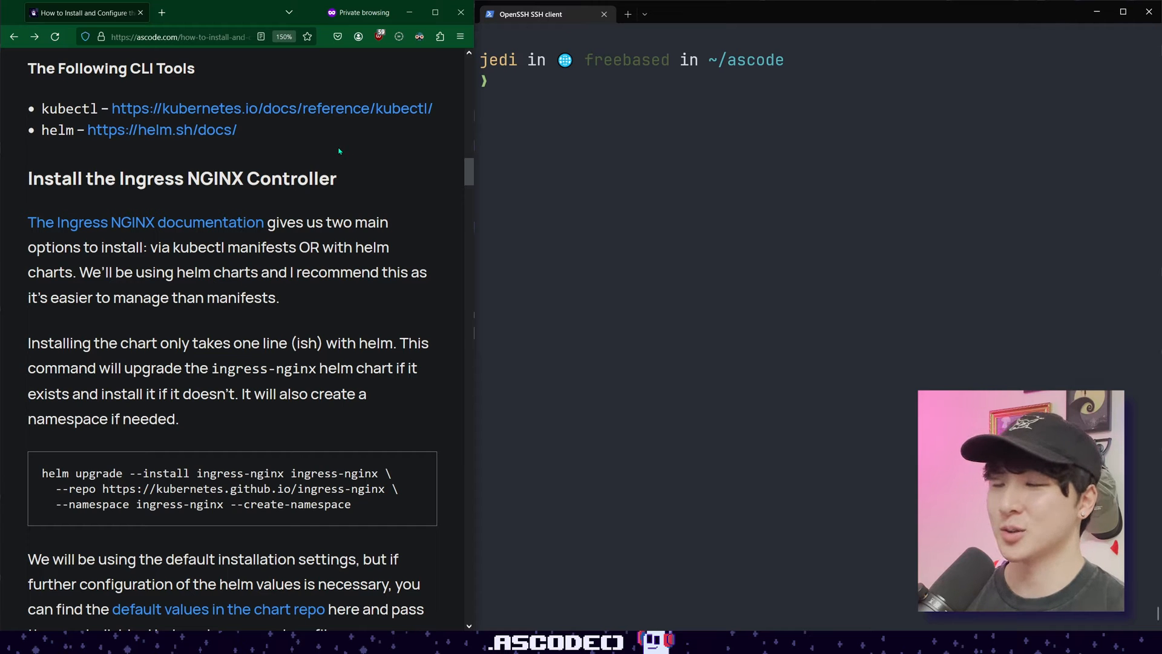
# Run helm upgrade --install ingress-nginx with the kubernetes.github.io repo and --create-namespace.
pyautogui.scroll(-3)
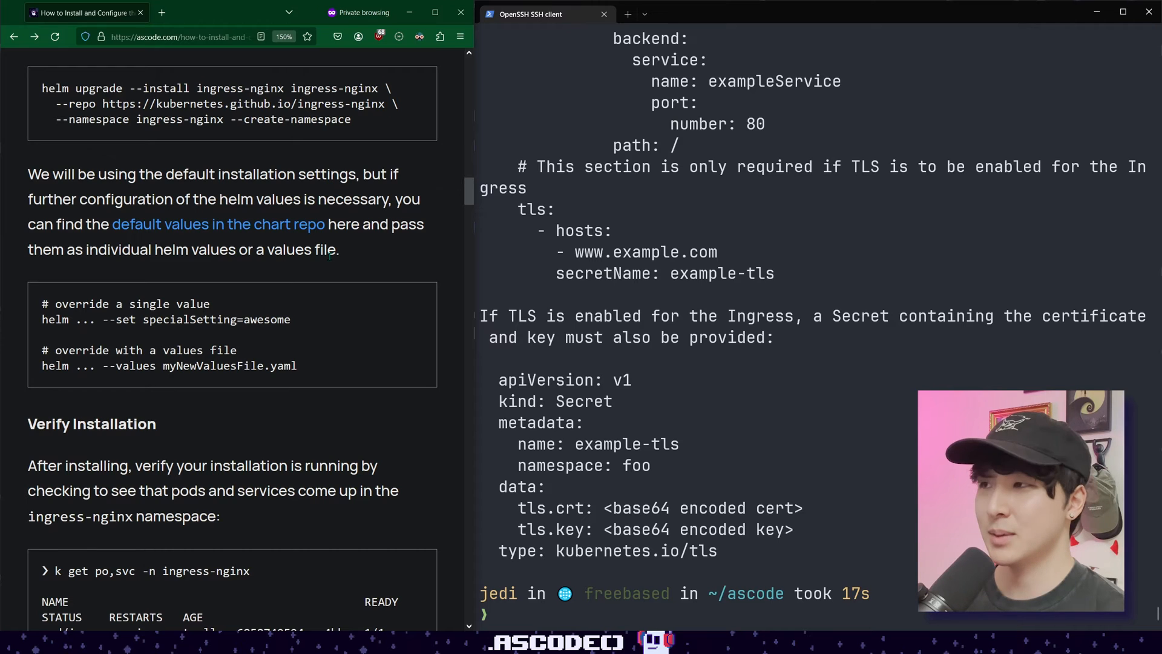
pyautogui.click(217, 224)
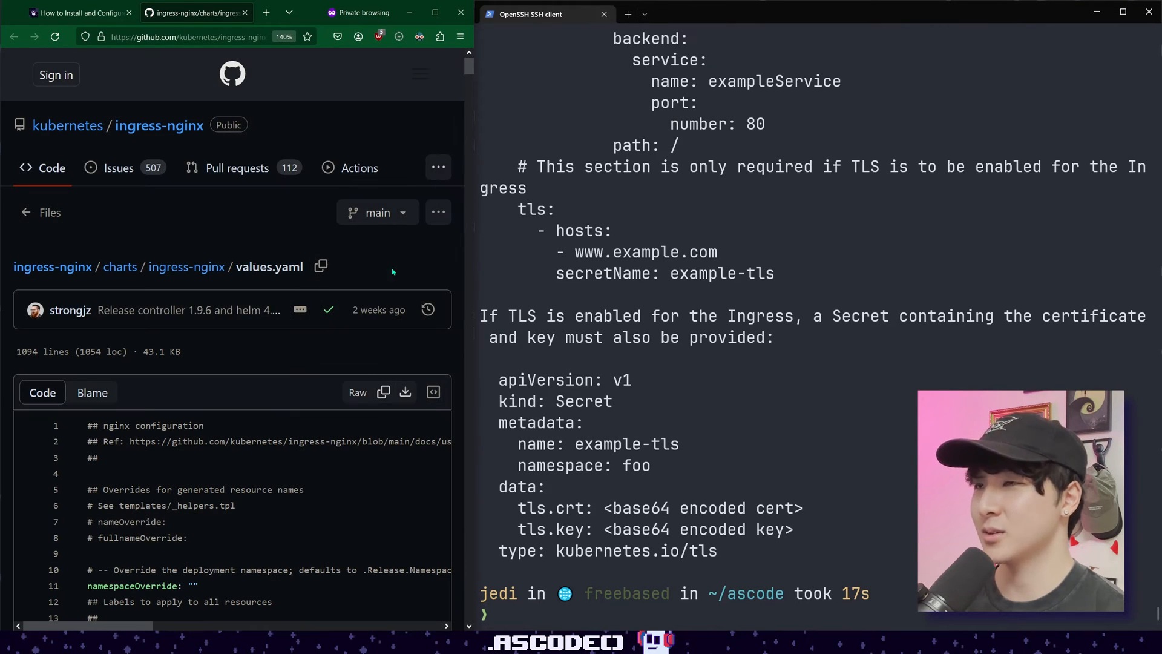
pyautogui.scroll(-3)
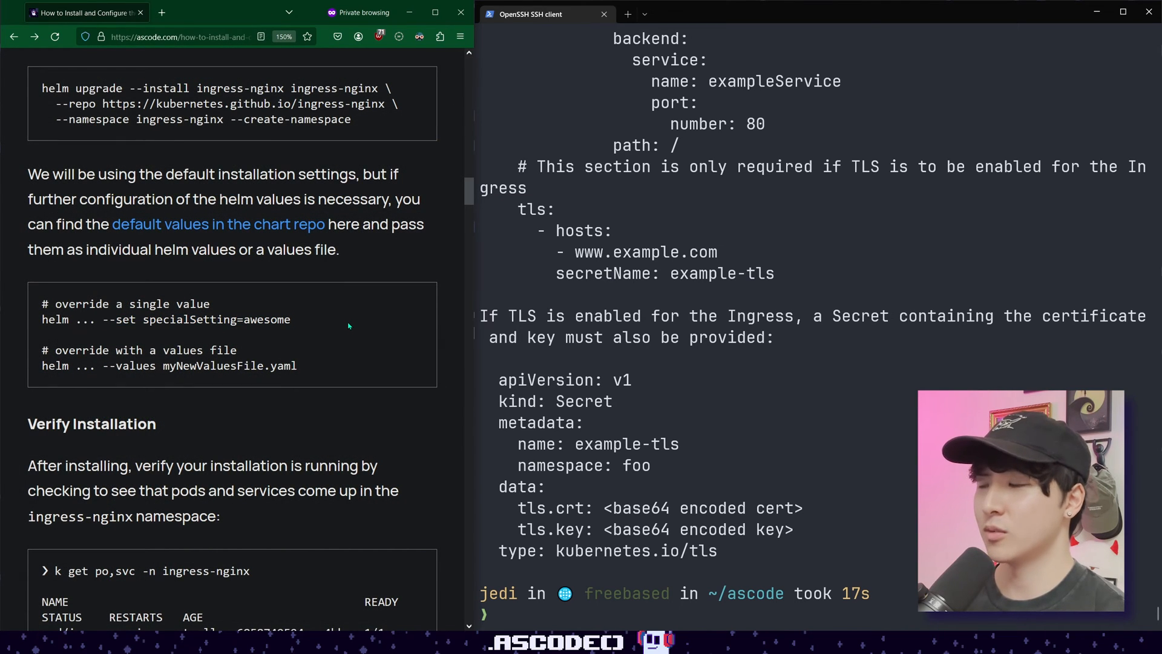
pyautogui.moveTo(366, 365)
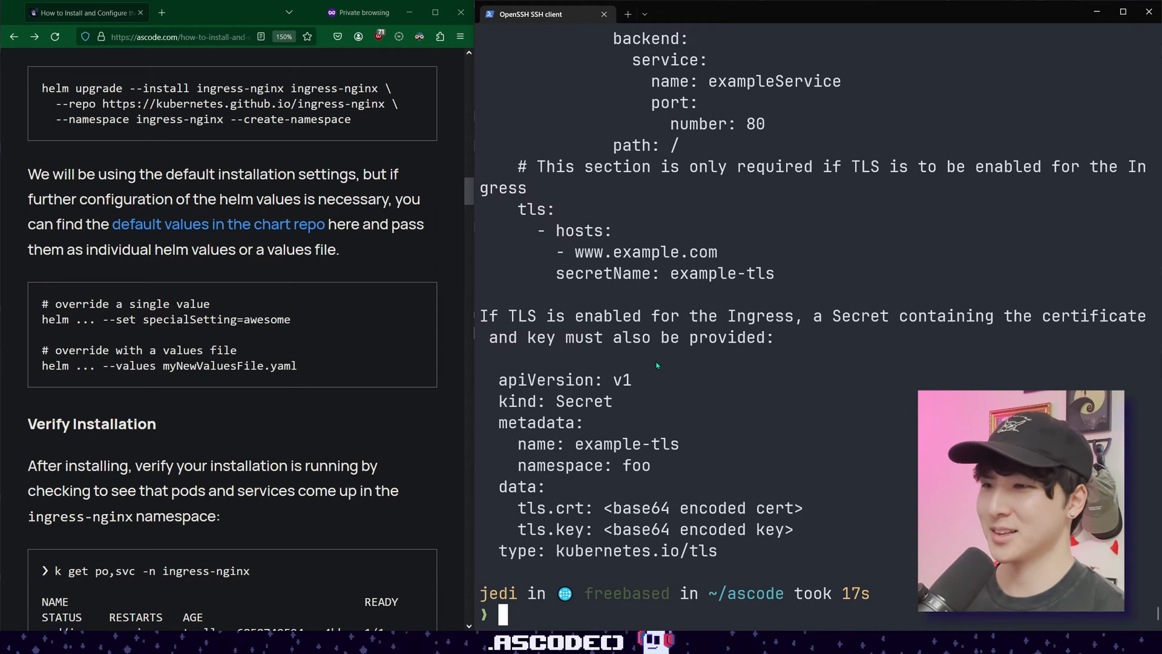
# List pods and services in the ingress-nginx namespace with k -n ingress-nginx get po,svc.
pyautogui.scroll(-3)
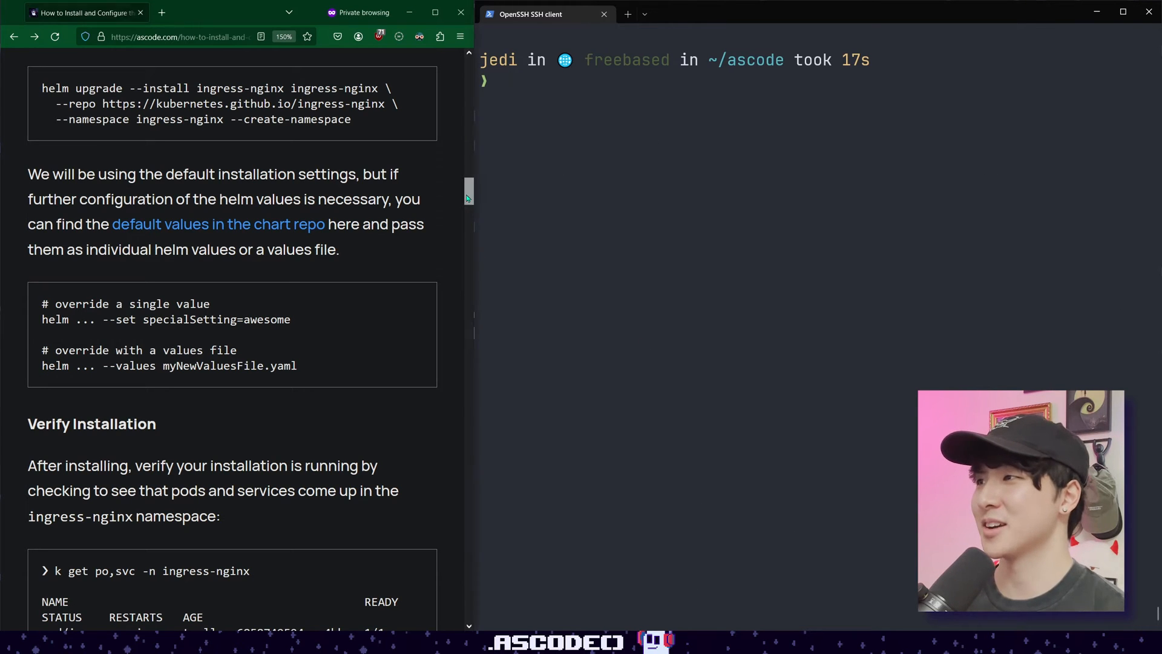
pyautogui.scroll(-3)
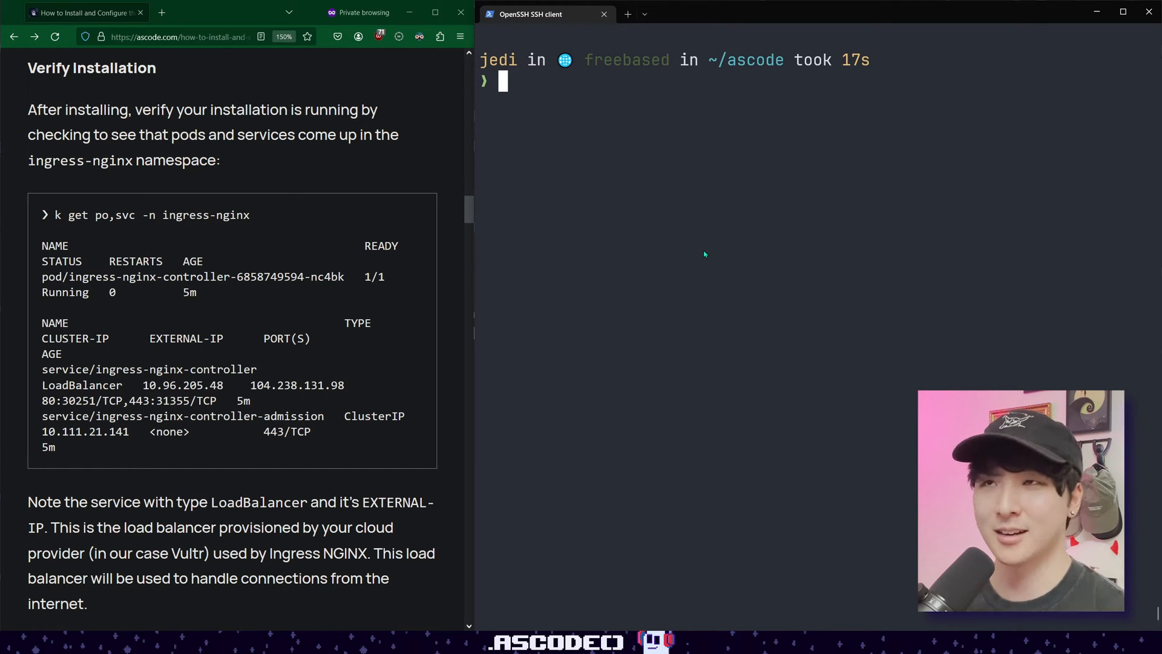
pyautogui.write('k -n ingress-nginx get po,sv')
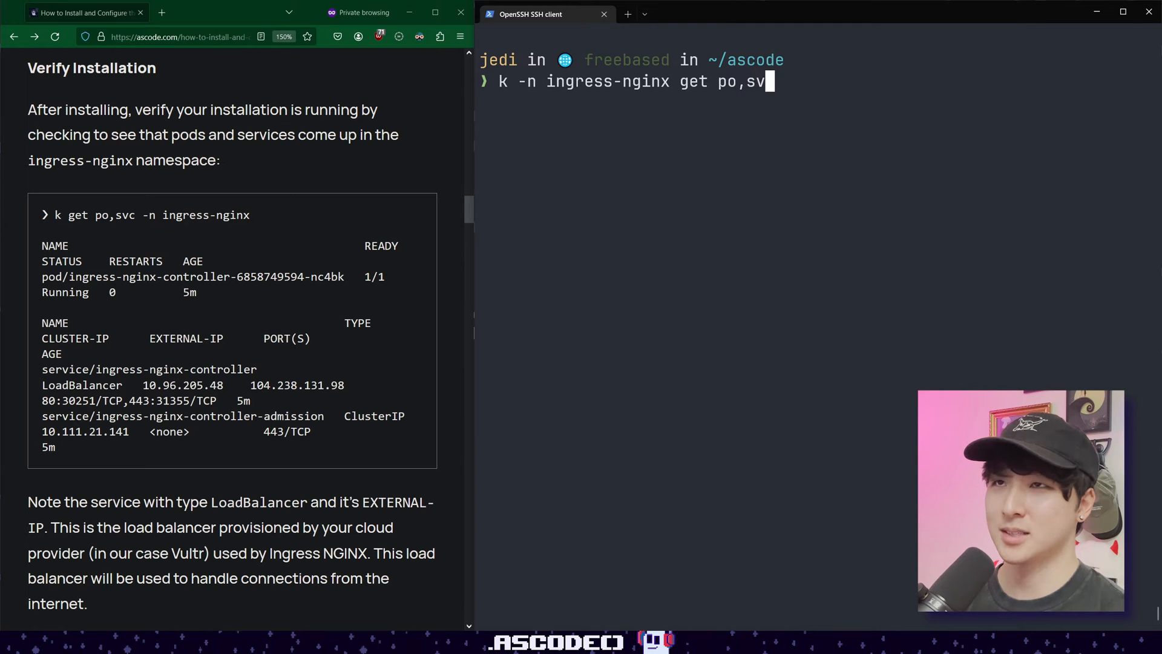
pyautogui.write('c')
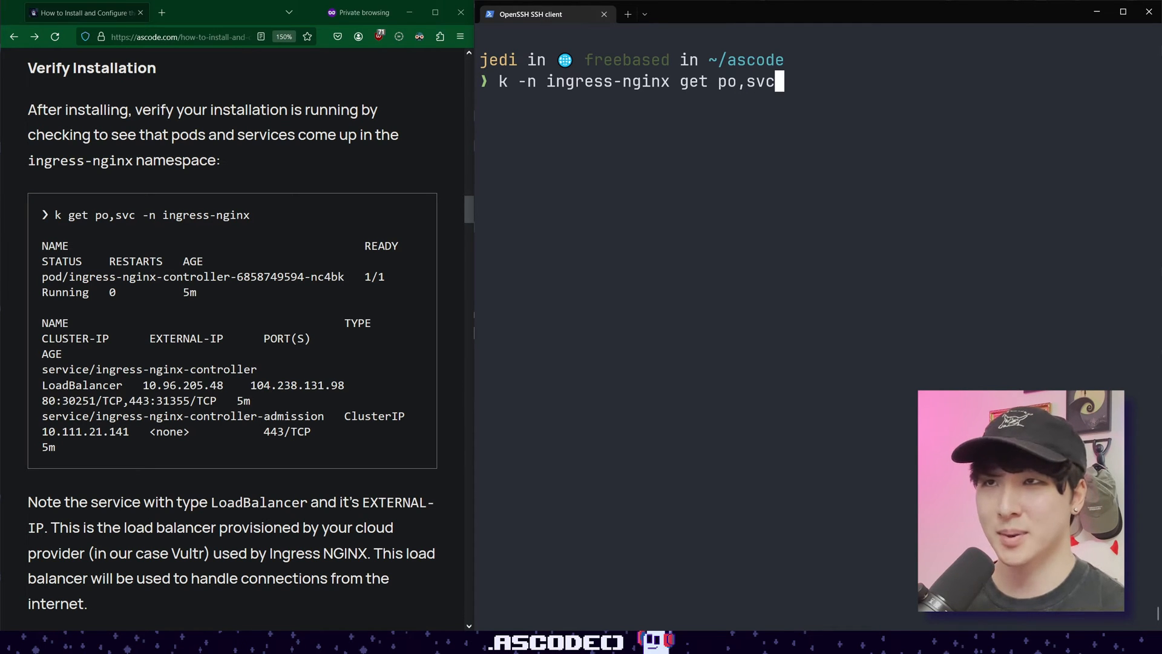
pyautogui.press('Return')
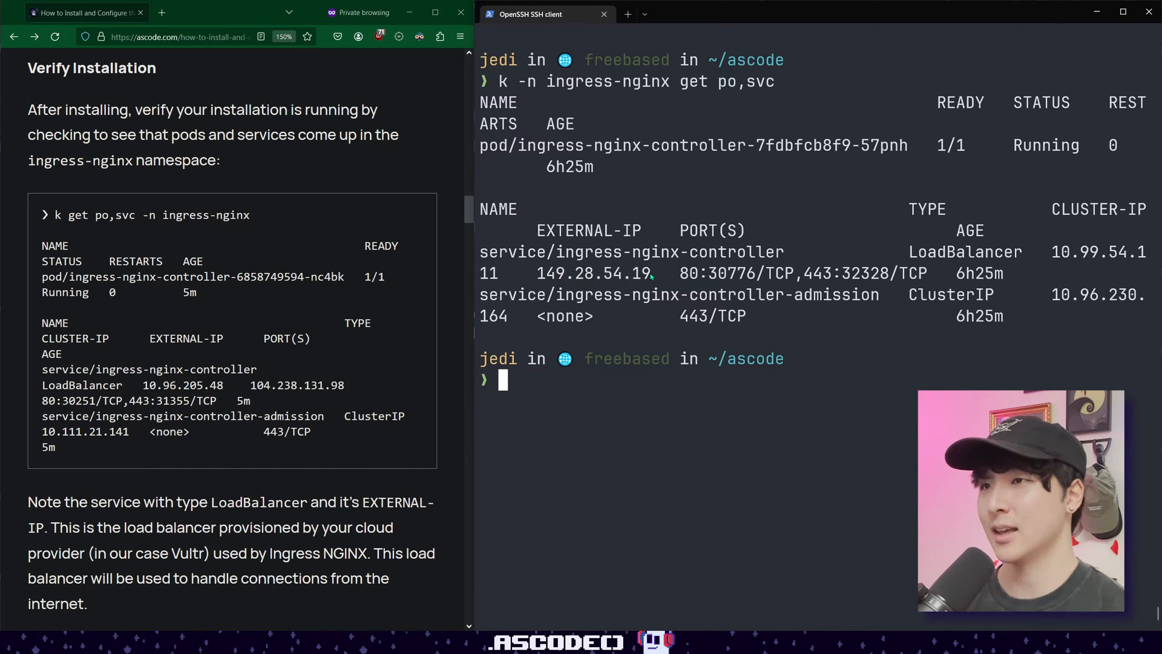
# Curl the LoadBalancer external IP 149.28.54.19 and get nginx's 404 page.
pyautogui.write('curl 149.28.54.19')
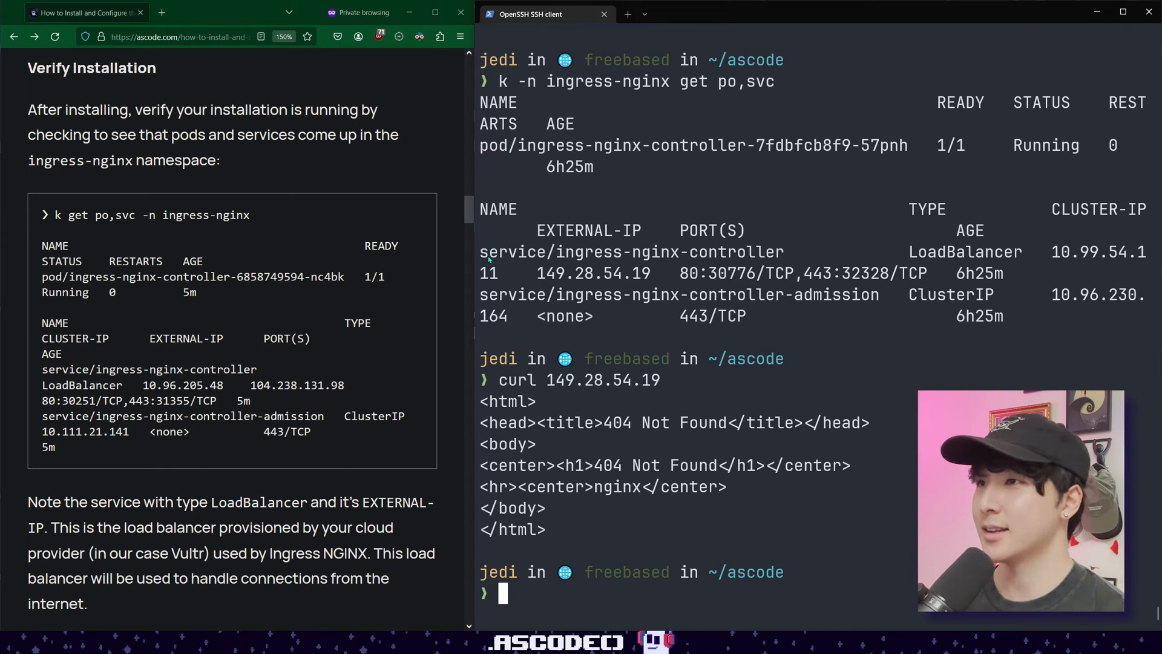
# Create ascode-example-deployment.yaml in vim with the 3-replica nginx Deployment and save with :wq.
pyautogui.scroll(-3)
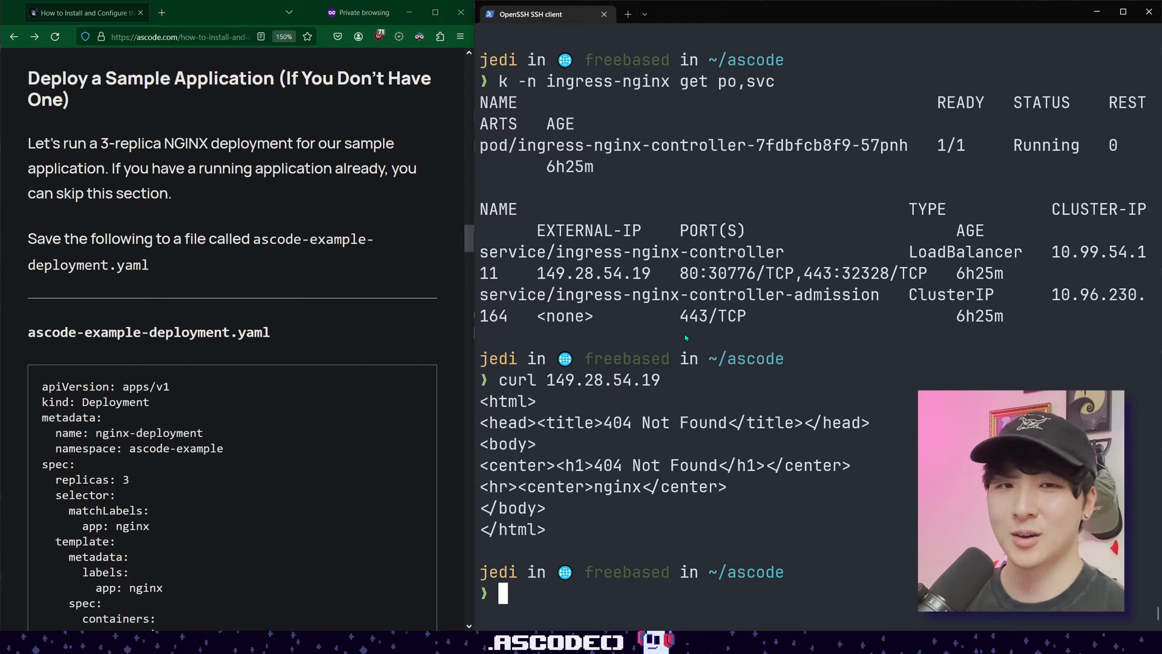
pyautogui.scroll(-3)
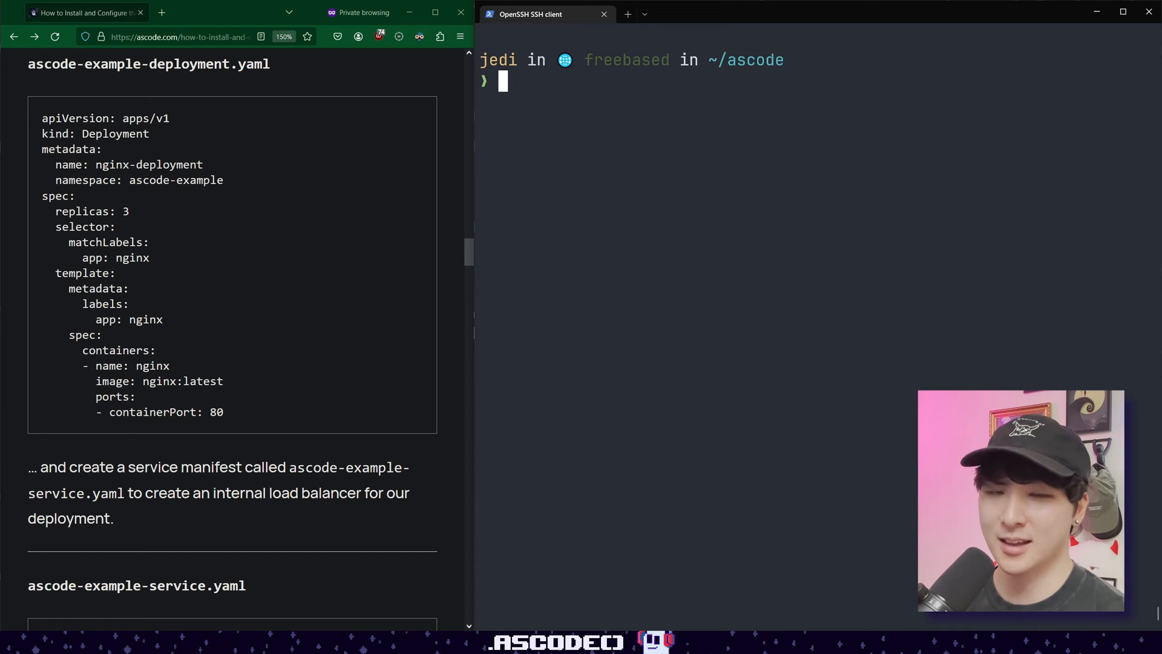
pyautogui.write('e')
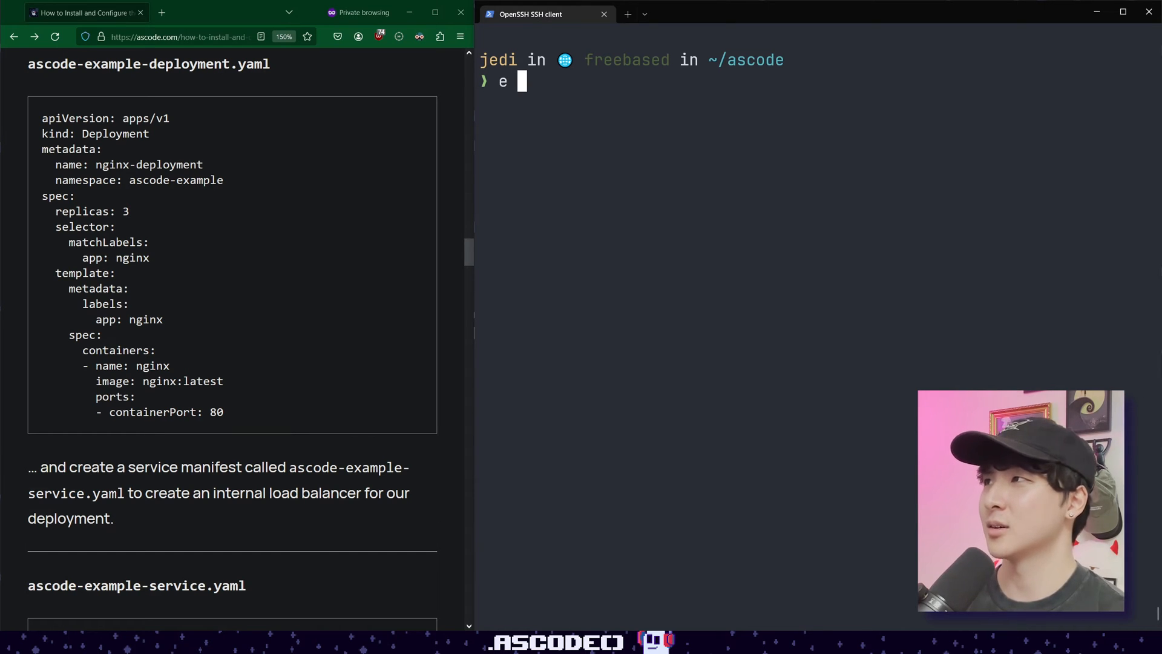
pyautogui.write('ascode-example')
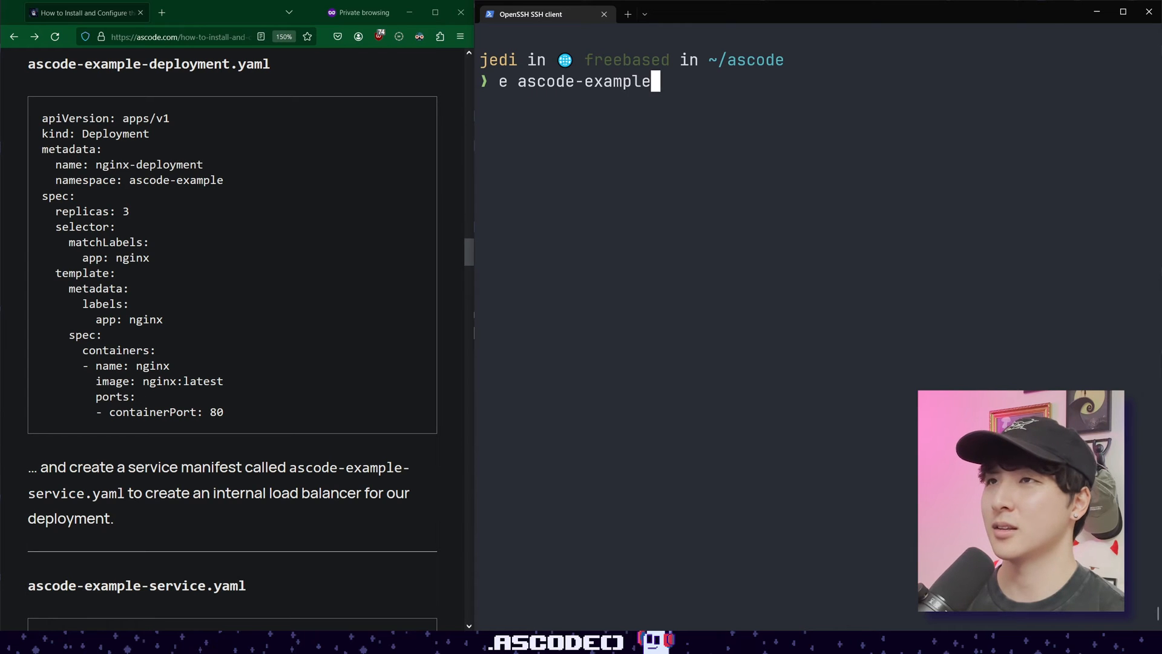
pyautogui.write('-')
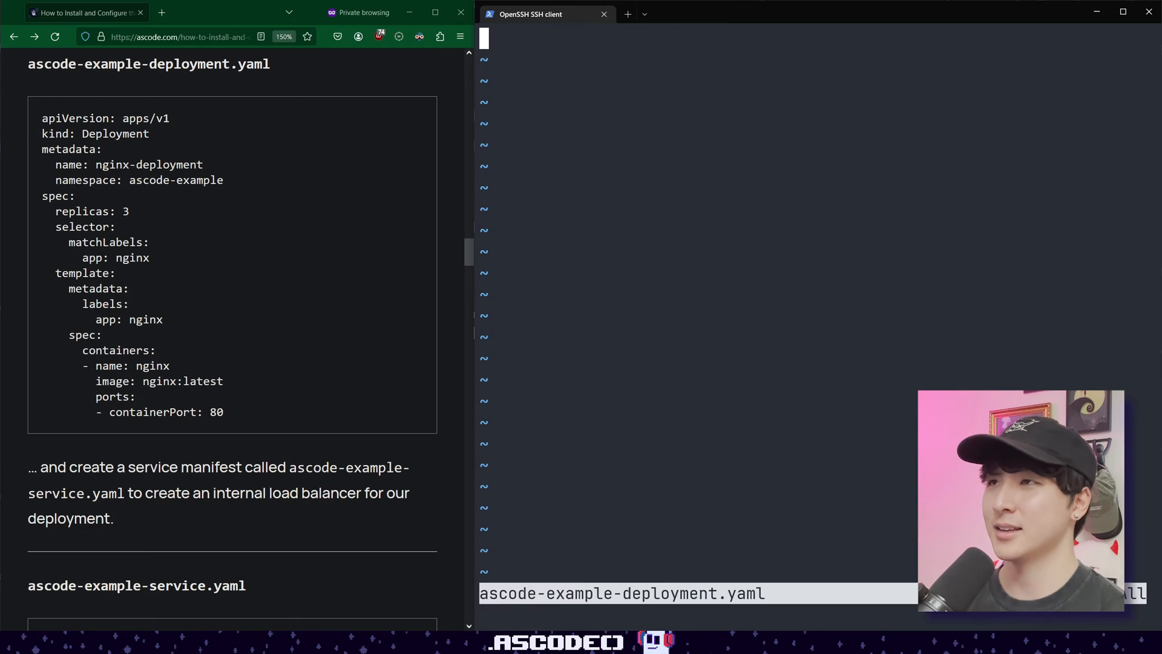
pyautogui.write(':wq')
pyautogui.write('cat ascode-example-deployment.yaml')
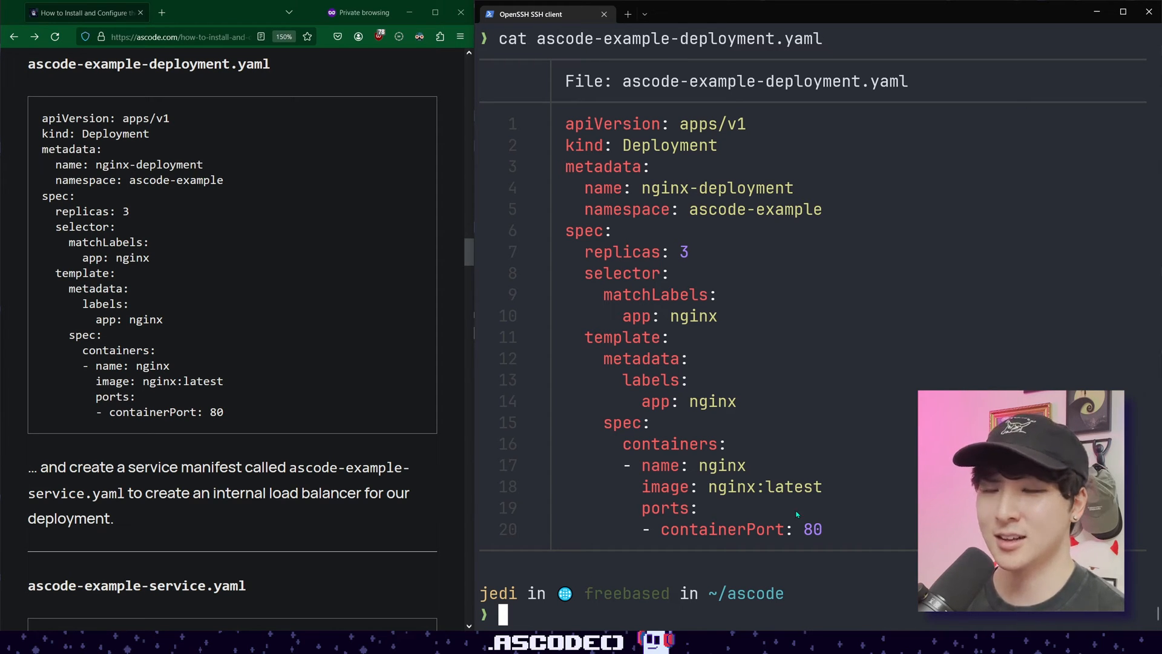
# Review the service manifest's targetPort 80 and list the files in ~/ascode.
pyautogui.scroll(-3)
pyautogui.write('e')
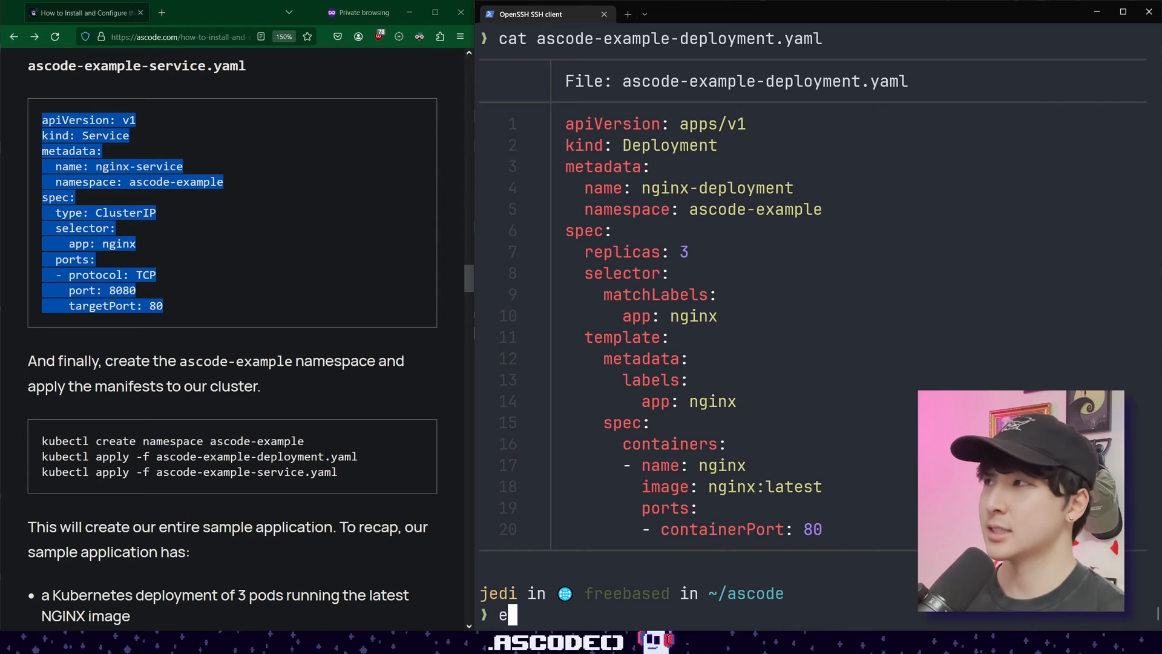
pyautogui.write('ascode-example-service.yaml')
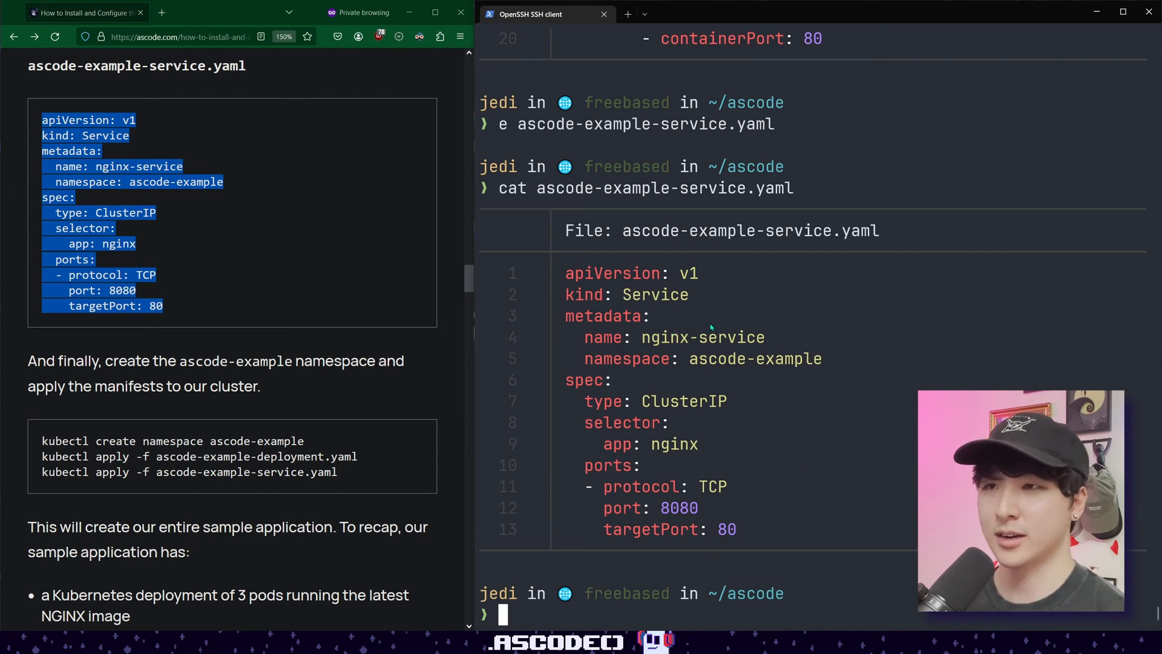
pyautogui.moveTo(784, 443)
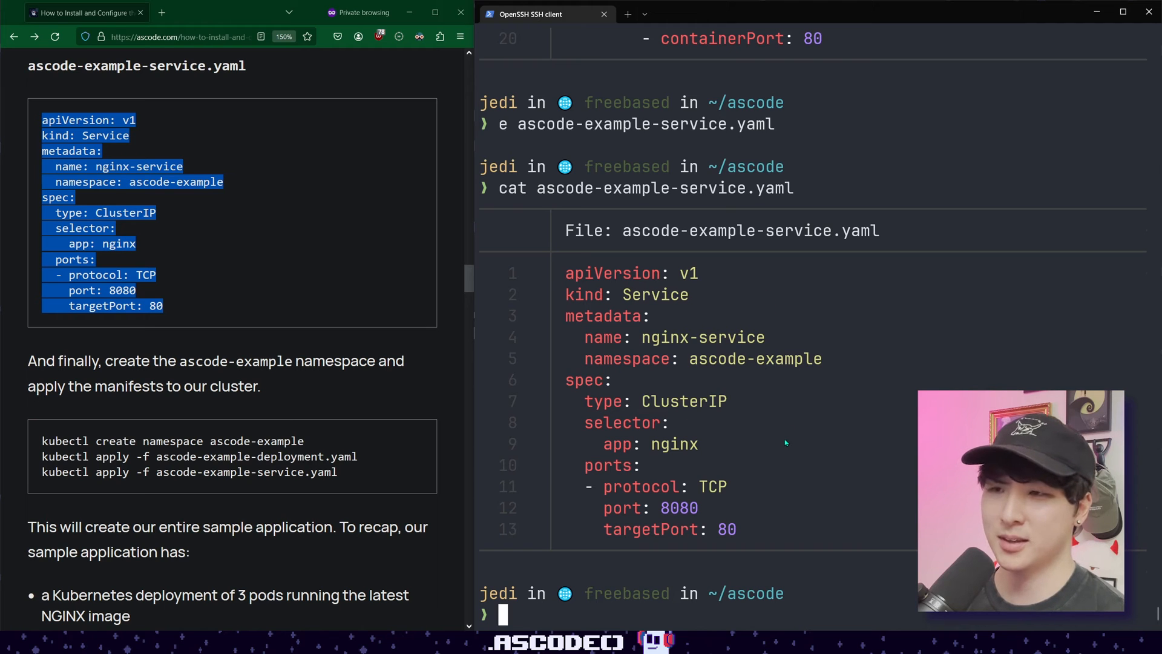
pyautogui.moveTo(814, 450)
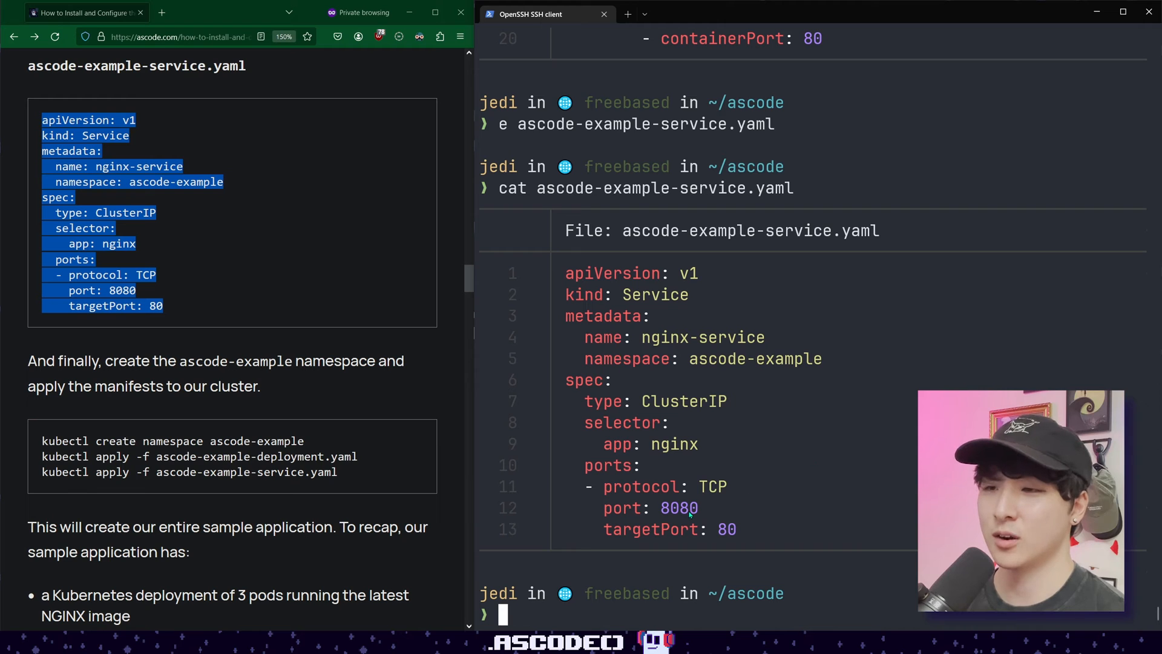
pyautogui.doubleClick(725, 529)
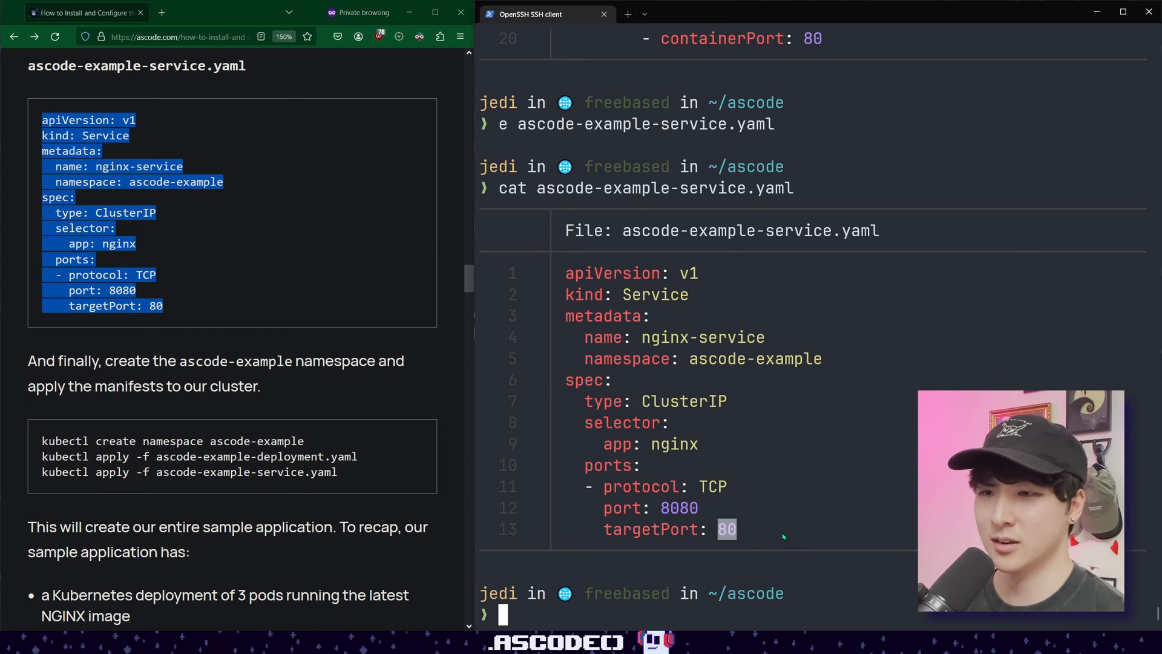
pyautogui.write('ls')
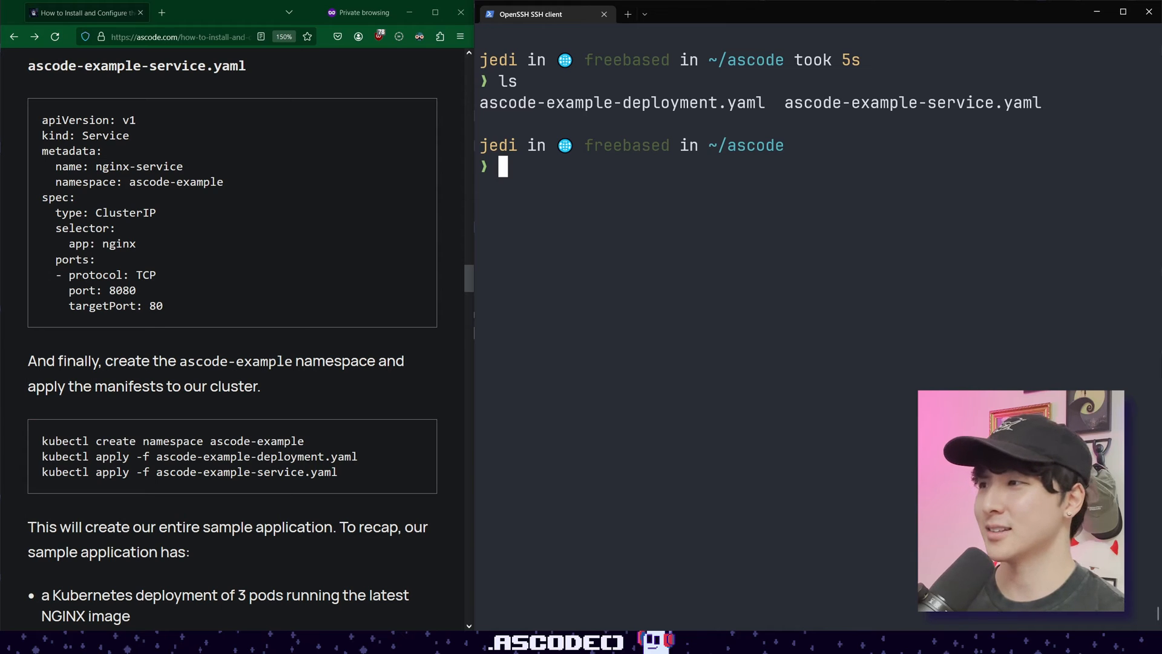
# Create namespace ascode-example, then k apply -f . to create nginx-deployment and nginx-service.
pyautogui.write('k create')
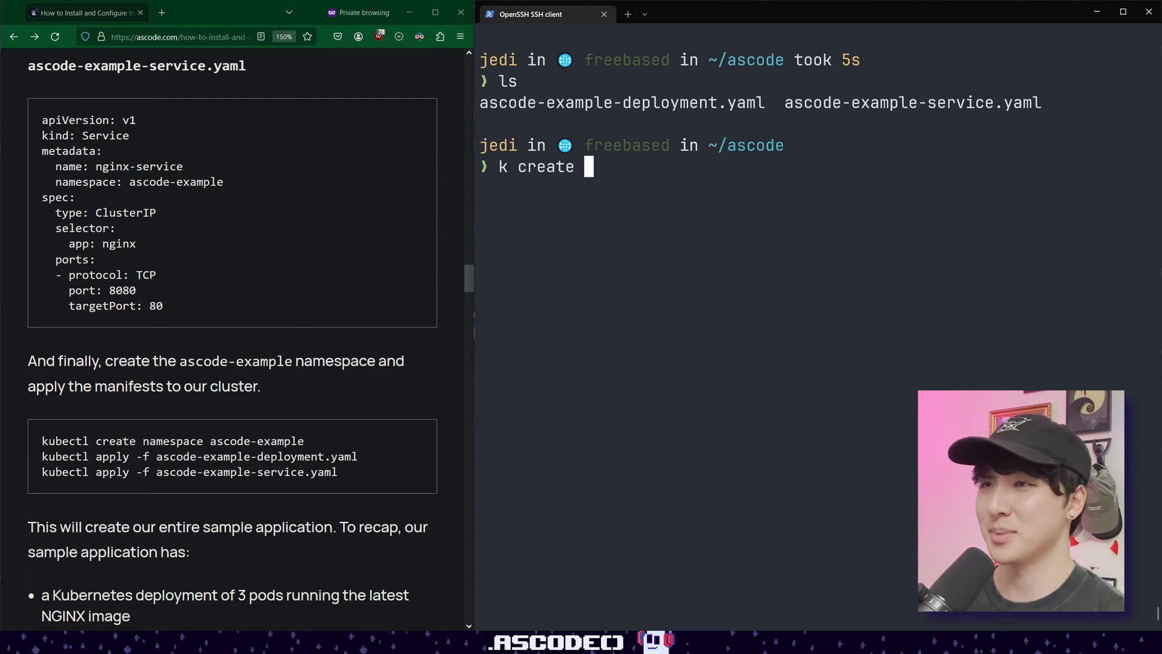
pyautogui.write('ns')
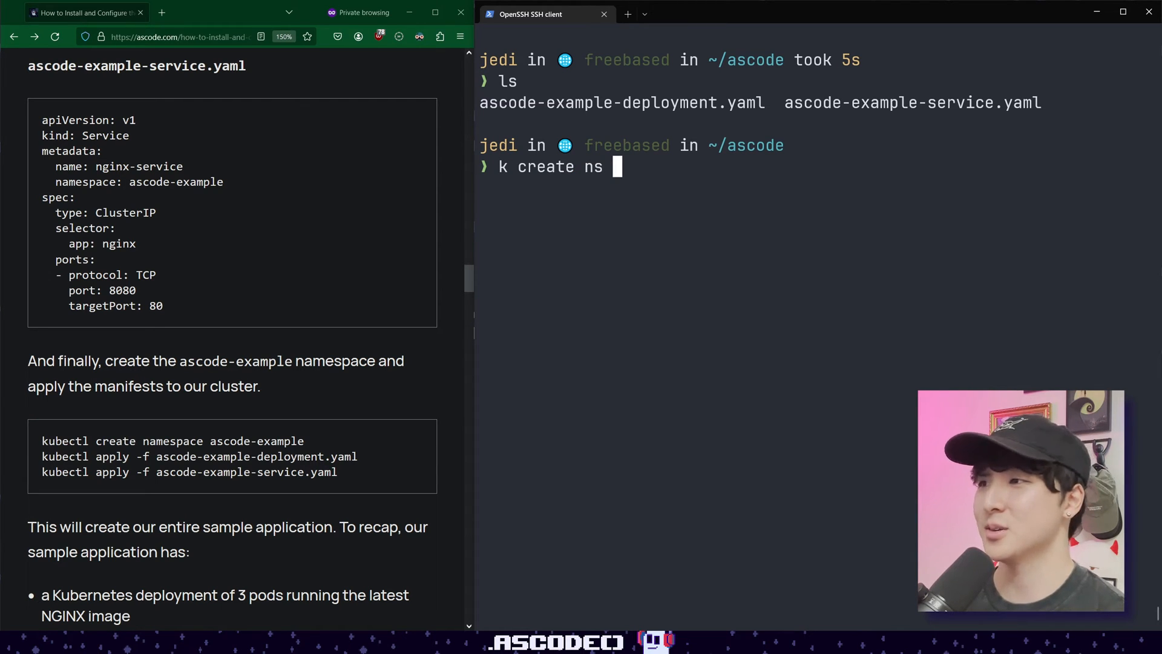
pyautogui.write('ascode-example')
pyautogui.write('k apply -f')
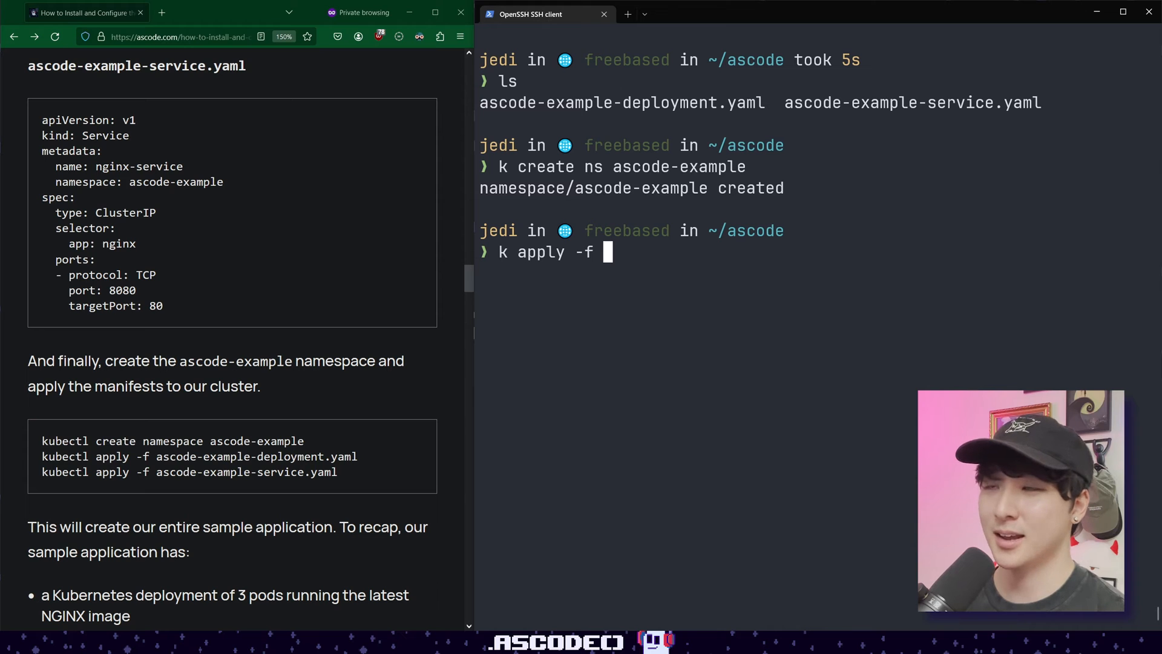
pyautogui.write('.')
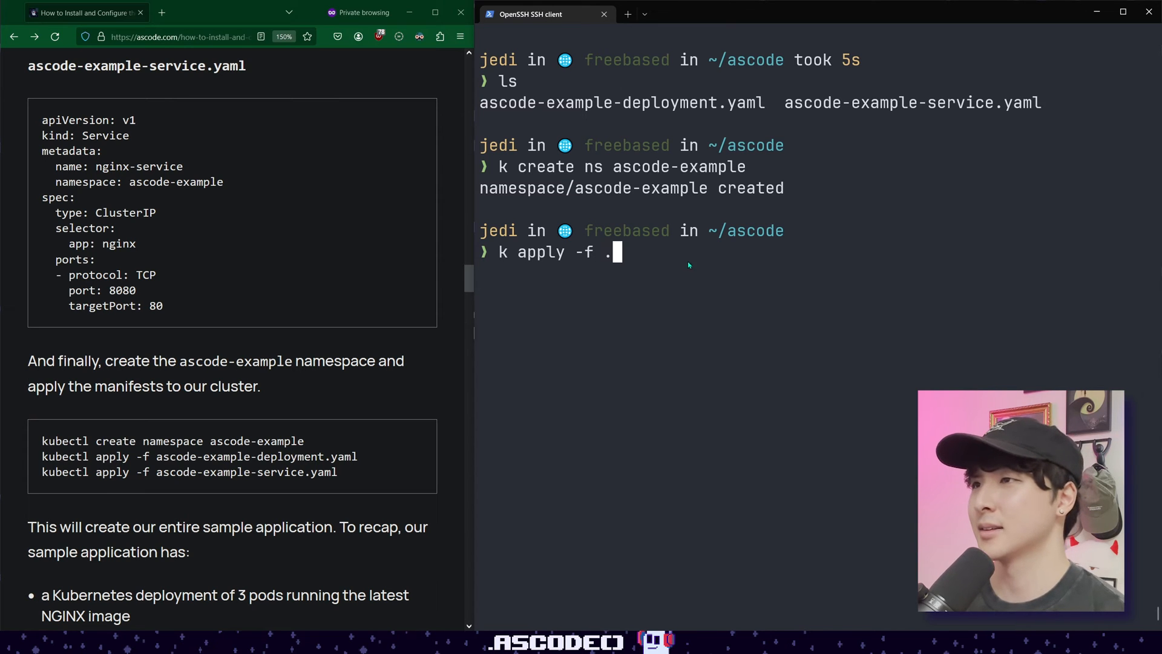
pyautogui.scroll(-3)
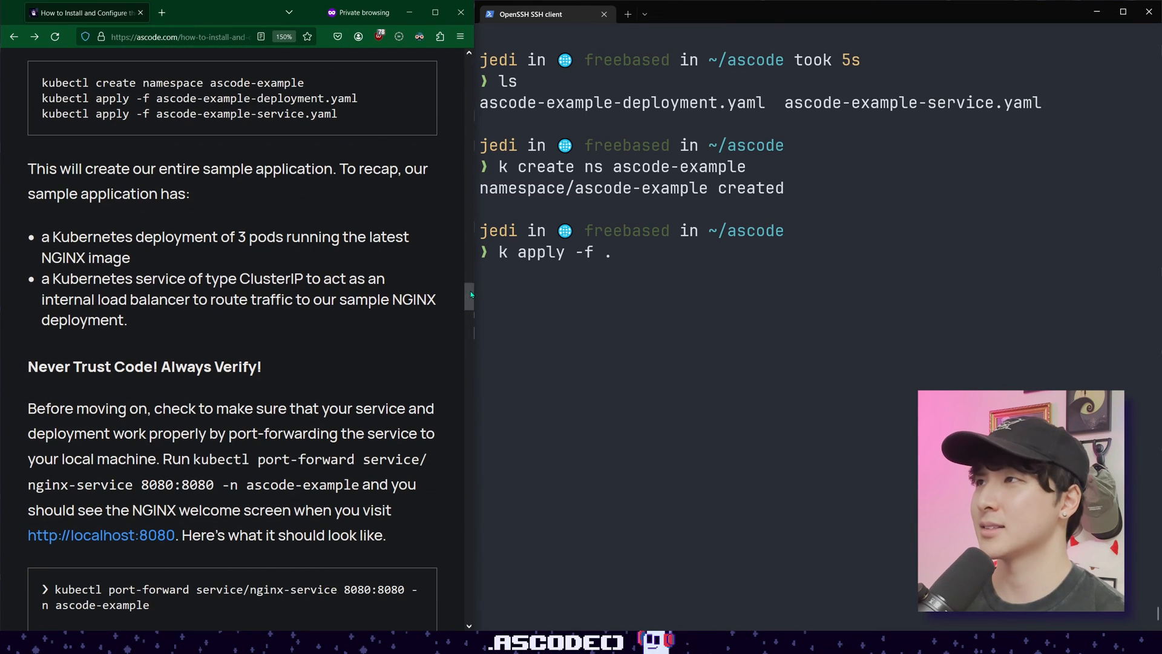
pyautogui.press('Return')
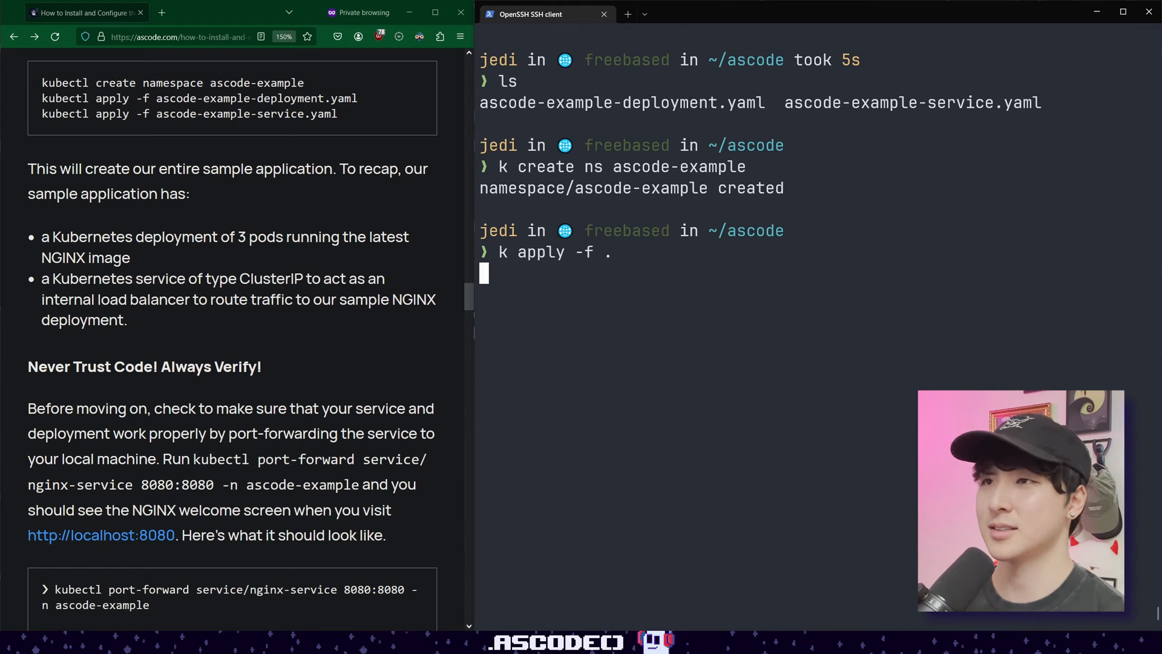
pyautogui.press('Return')
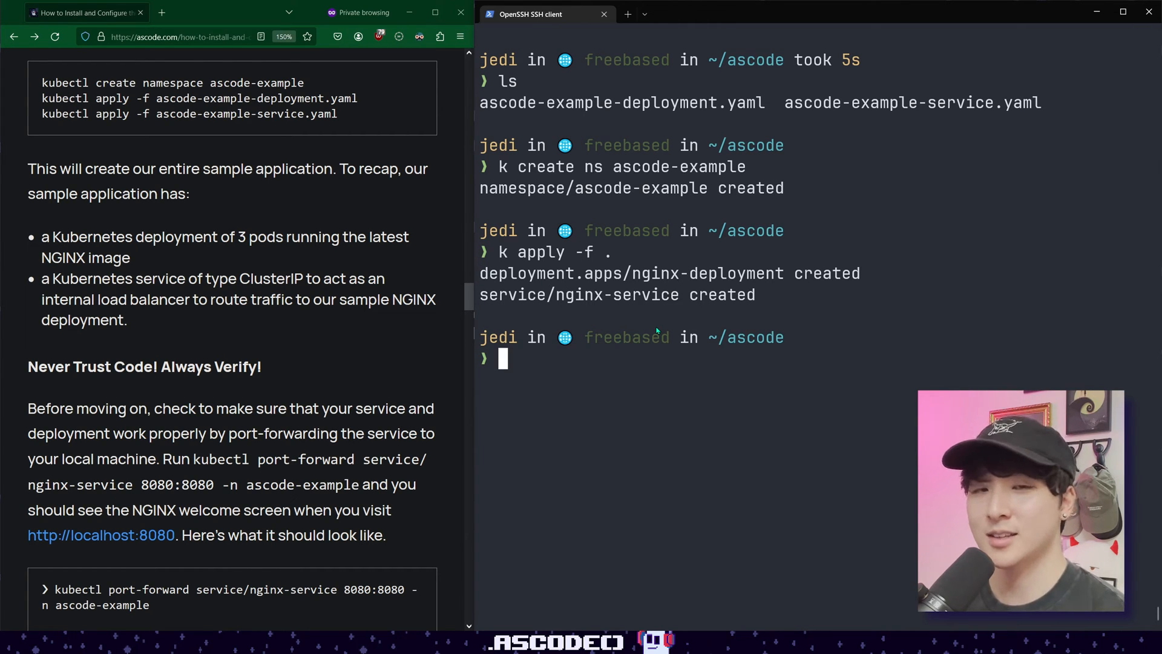
pyautogui.moveTo(618, 328)
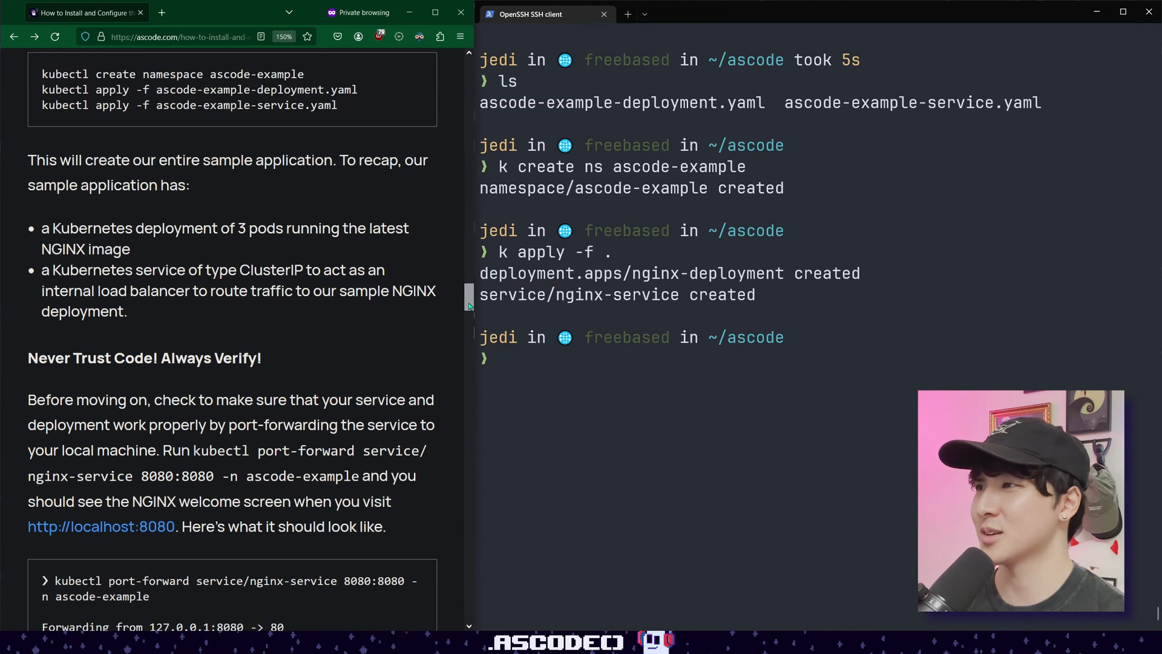
pyautogui.scroll(-3)
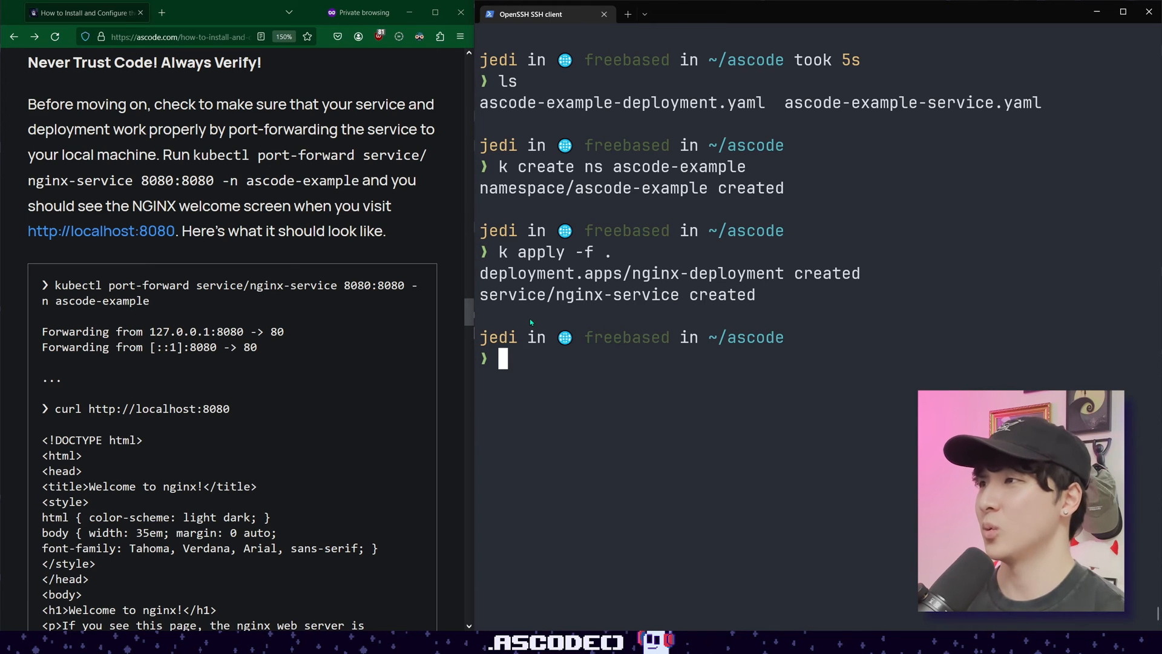
# Port-forward service/nginx-service 8080:8080 in ascode-example as a background job.
pyautogui.scroll(-3)
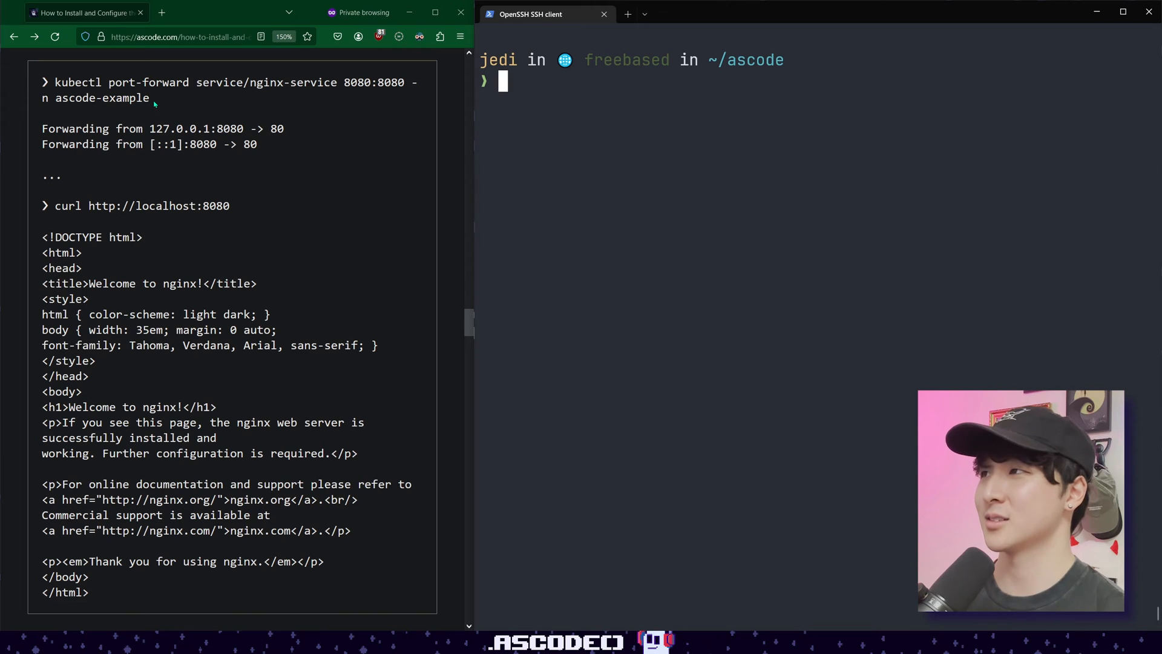
pyautogui.moveTo(398, 105)
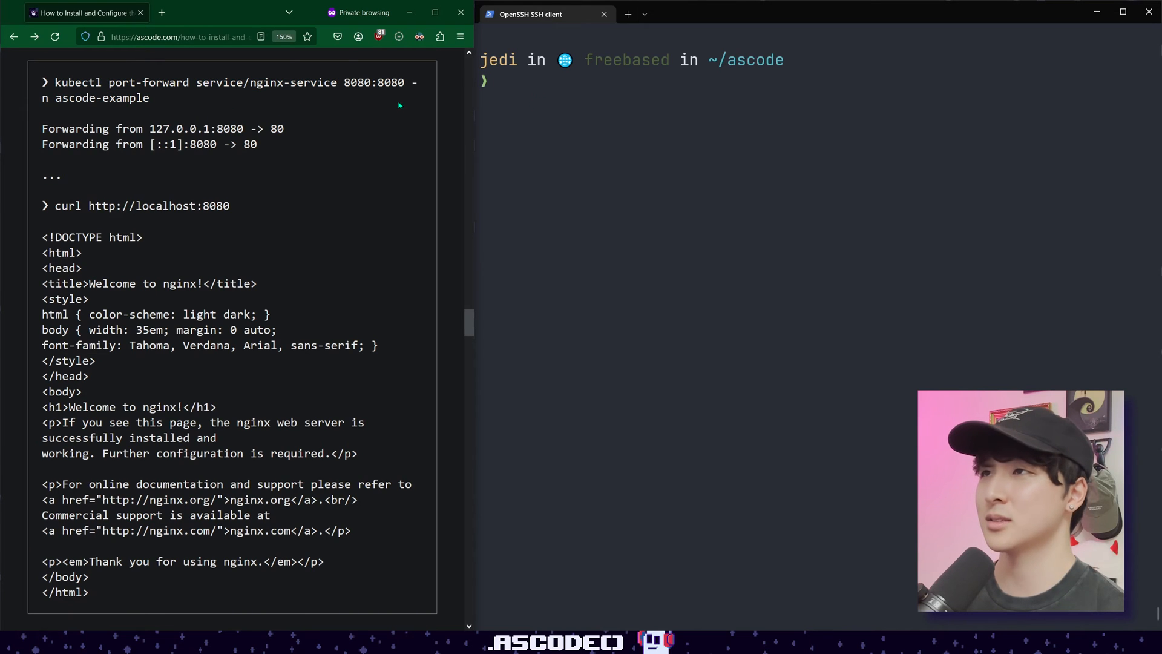
pyautogui.write('kubectl port-forward service/nginx-service 8080:8080 -n ascode-example')
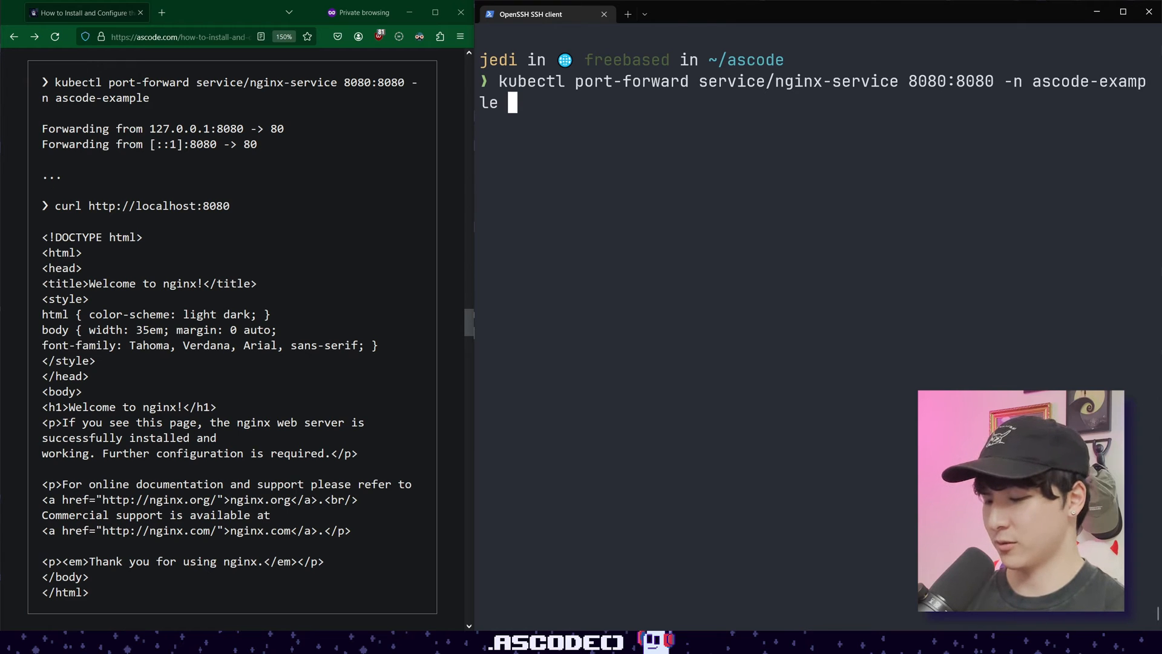
pyautogui.write('&')
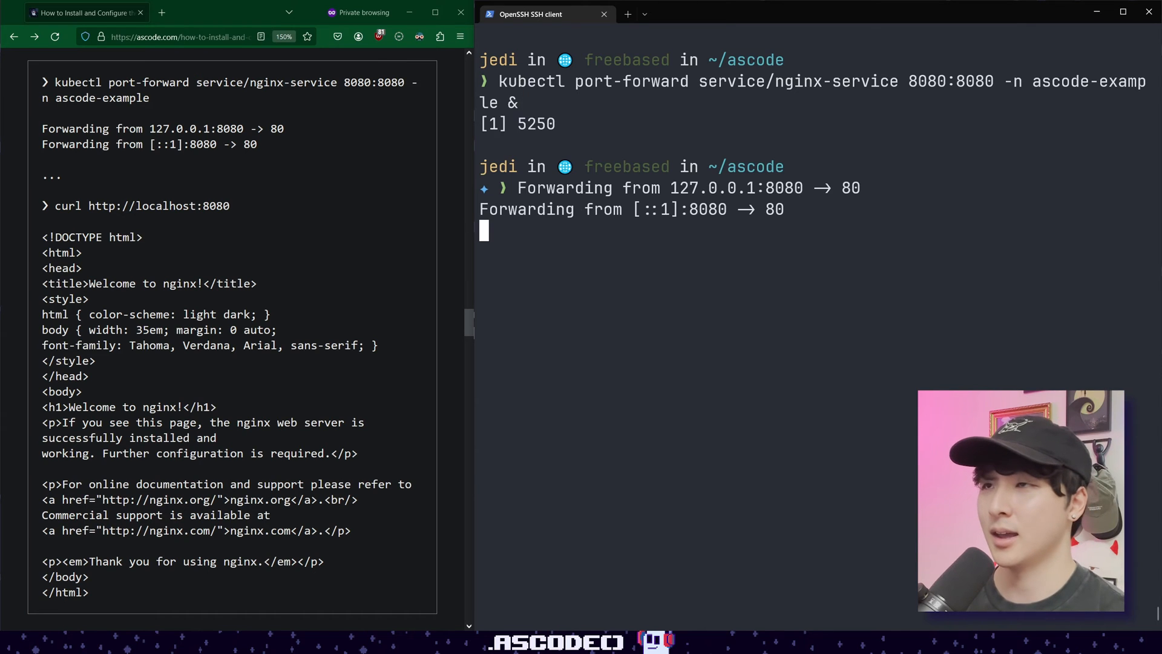
# Curl localhost:8080 to get the Welcome to nginx! page, then fg and stop the port-forward.
pyautogui.write('curl localhost')
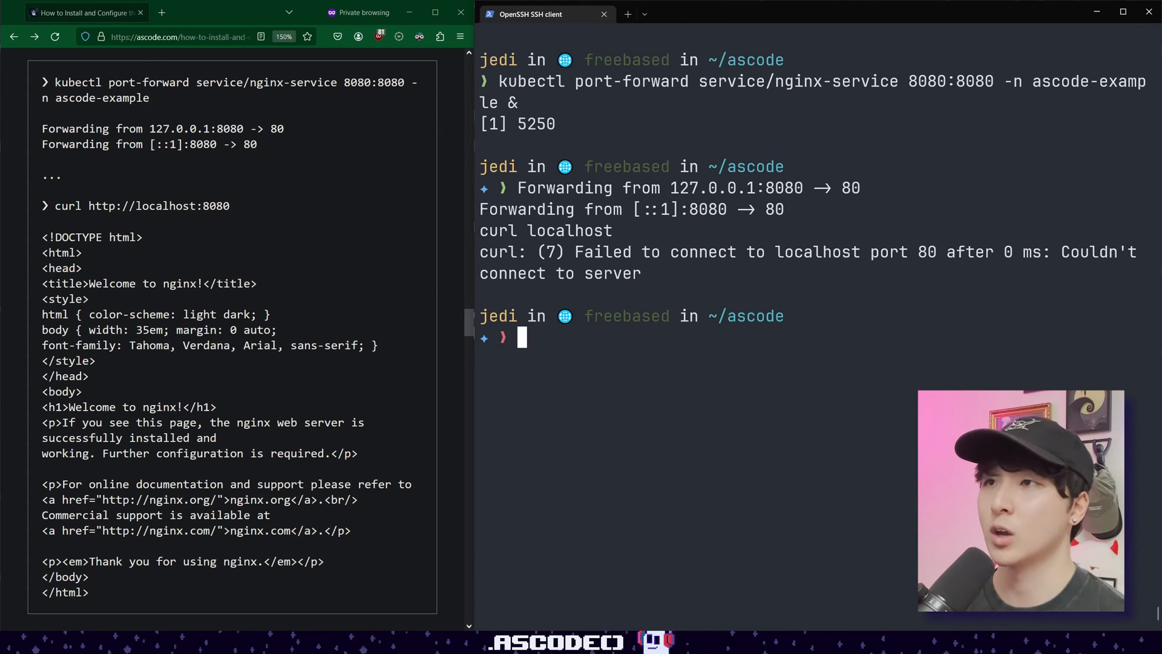
pyautogui.write('curl localhost:808')
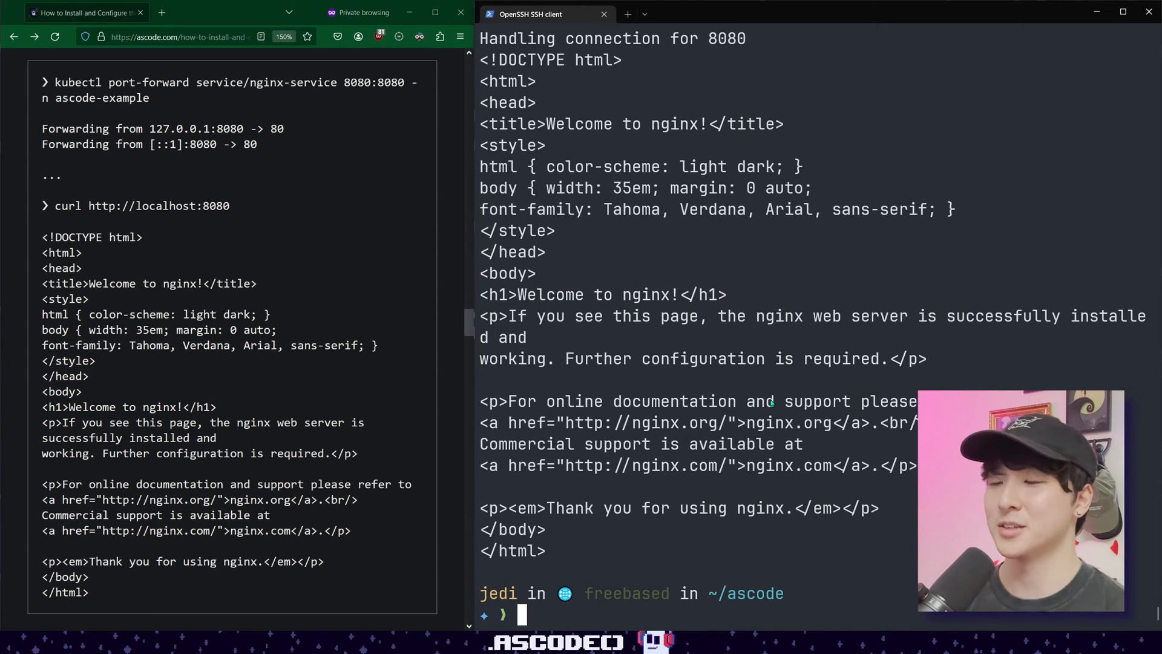
pyautogui.write('fg')
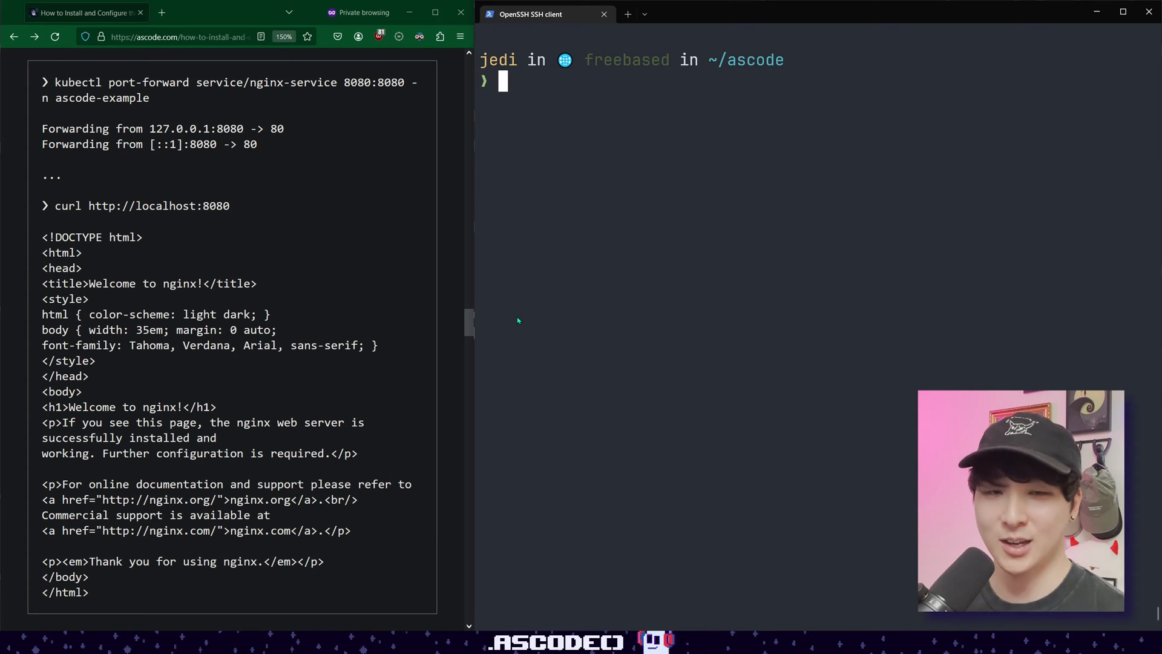
# Copy the tutorial's Ingress YAML and save it as ascode-example-ingress.yaml in the editor.
pyautogui.scroll(-3)
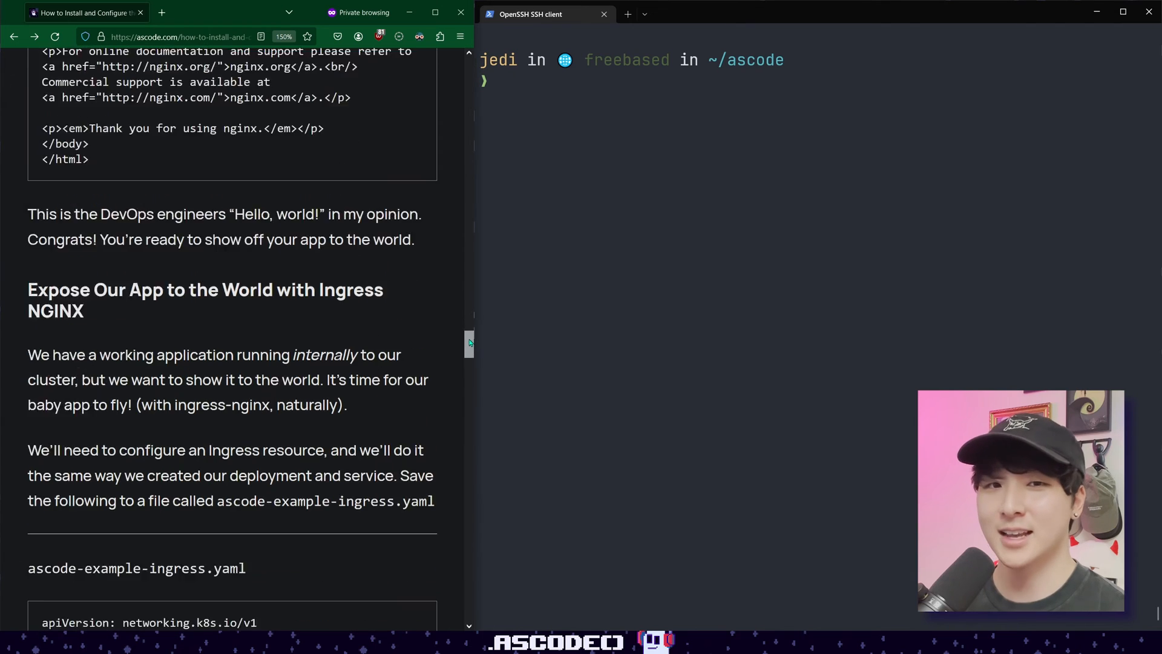
pyautogui.scroll(-3)
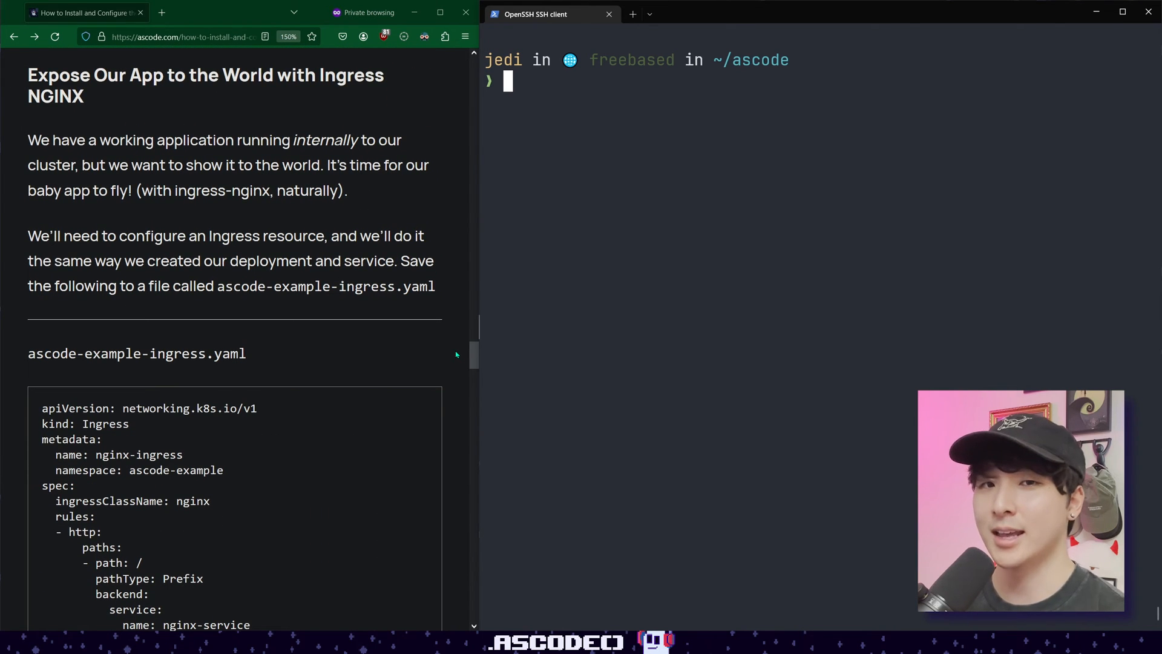
pyautogui.scroll(-3)
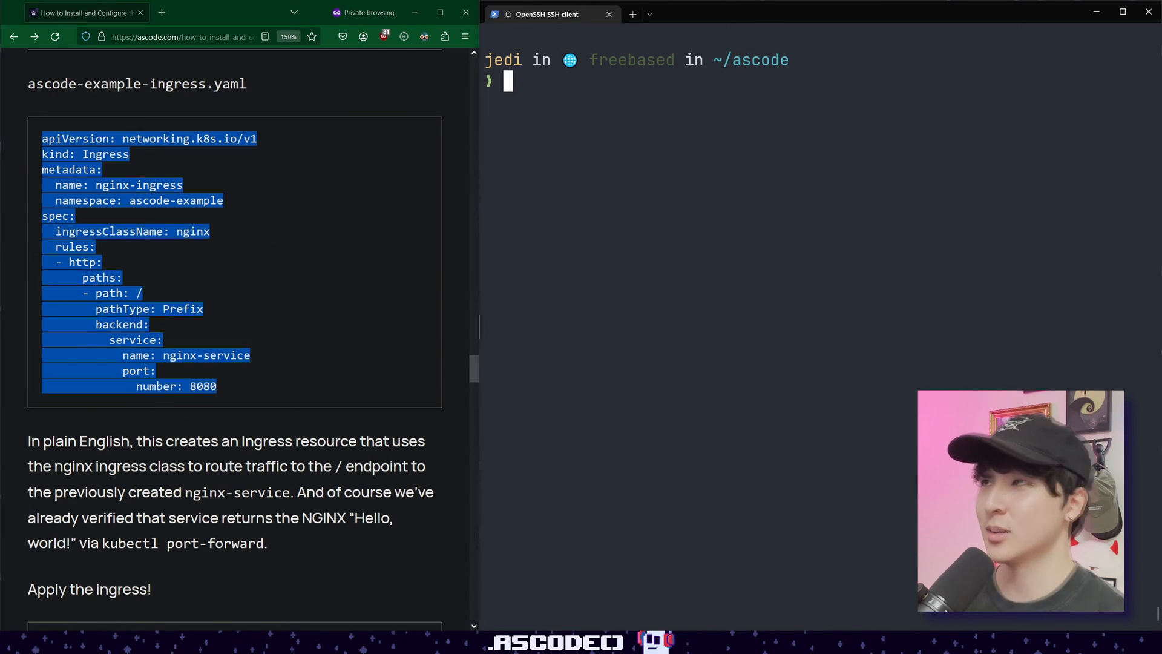
pyautogui.write('e ascode-example-ei')
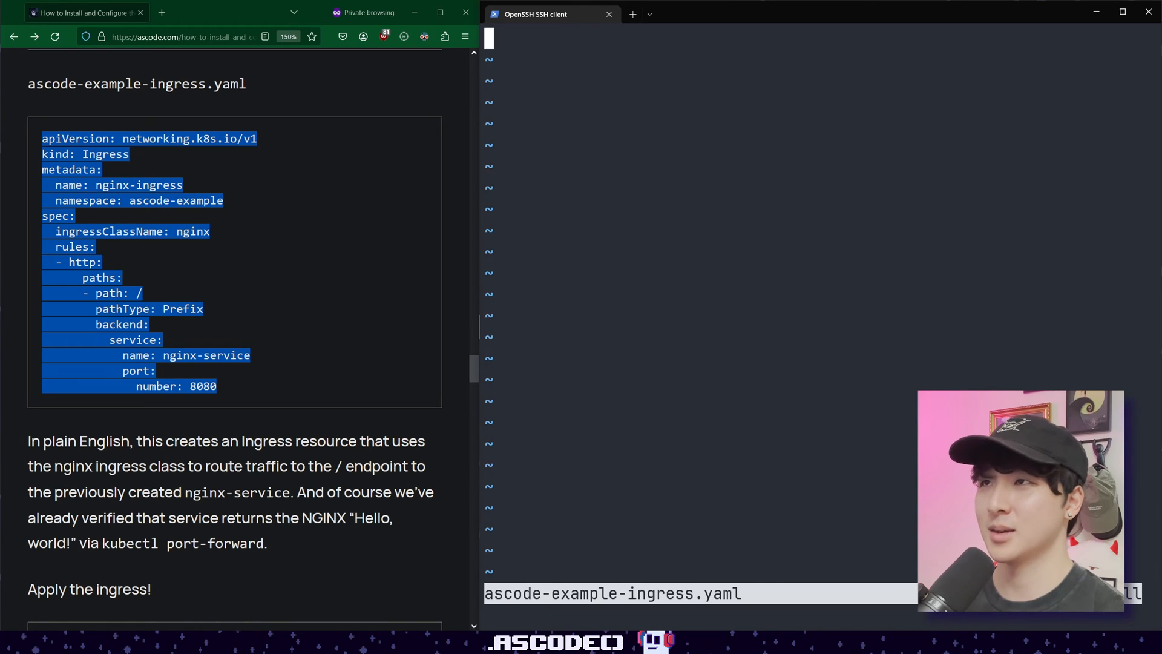
# Cat ascode-example-ingress.yaml to check the nginx-ingress rule routing / to nginx-service port 8080.
pyautogui.write('cat ascode-example-i')
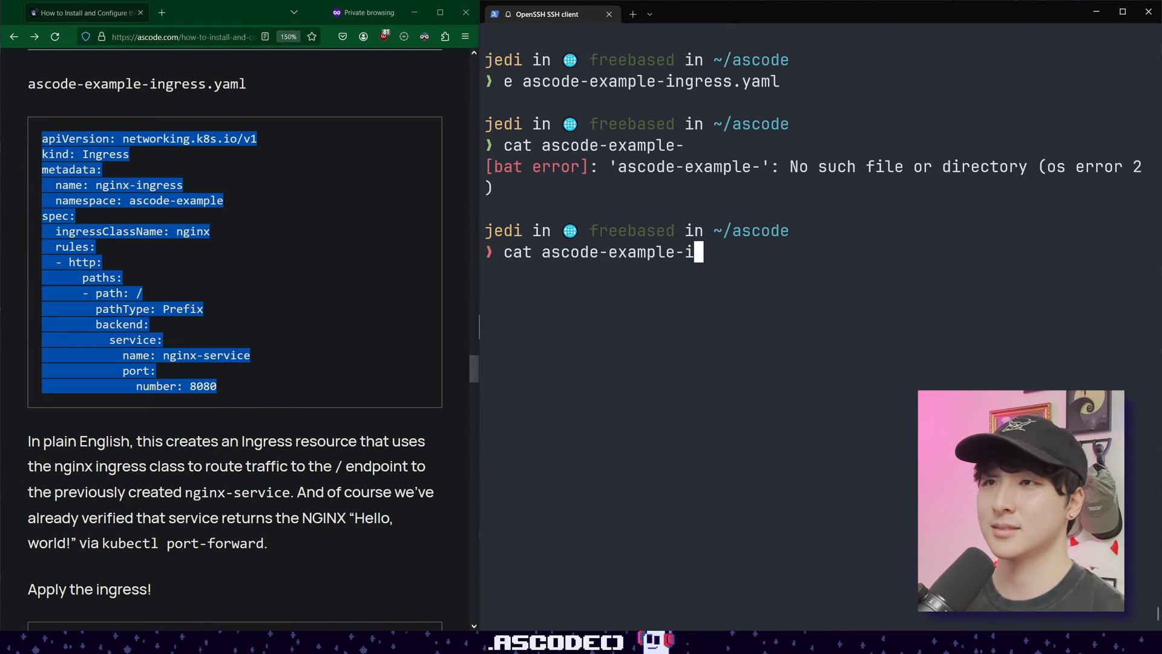
pyautogui.write('ngress.yaml')
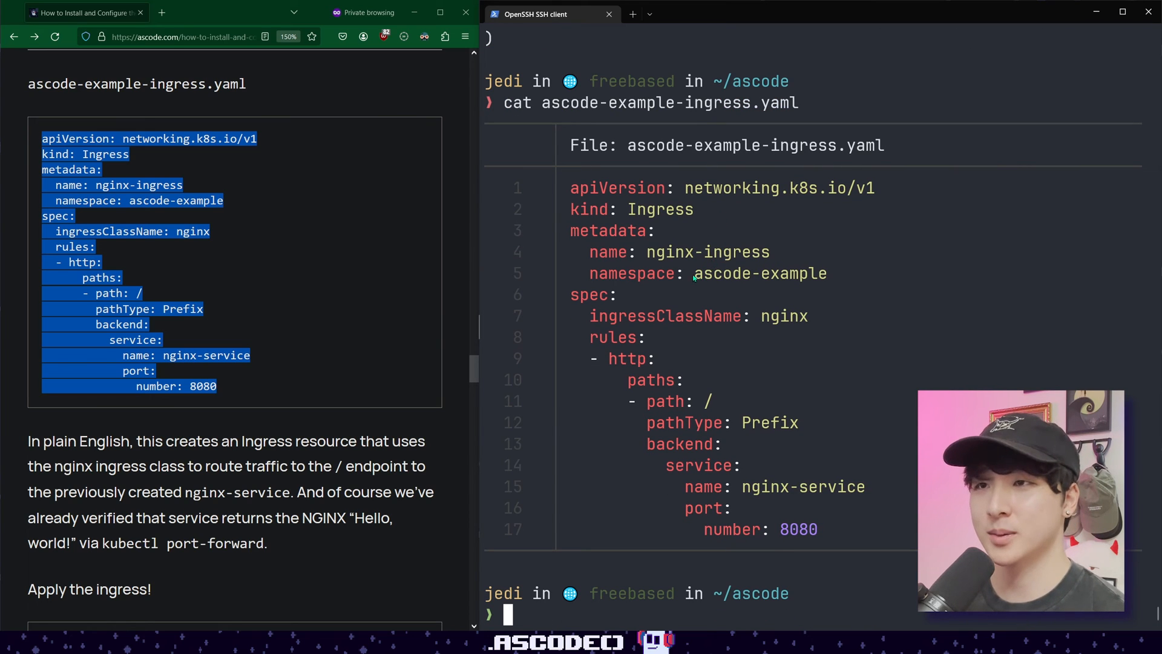
pyautogui.moveTo(751, 316)
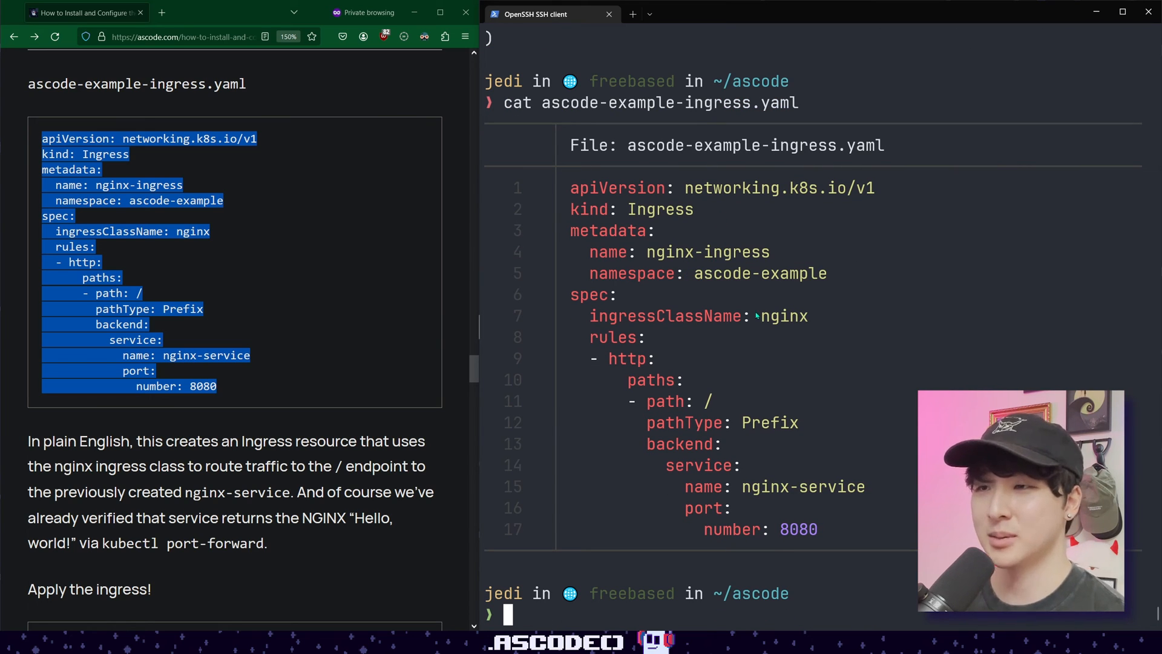
pyautogui.doubleClick(783, 316)
pyautogui.write('k a')
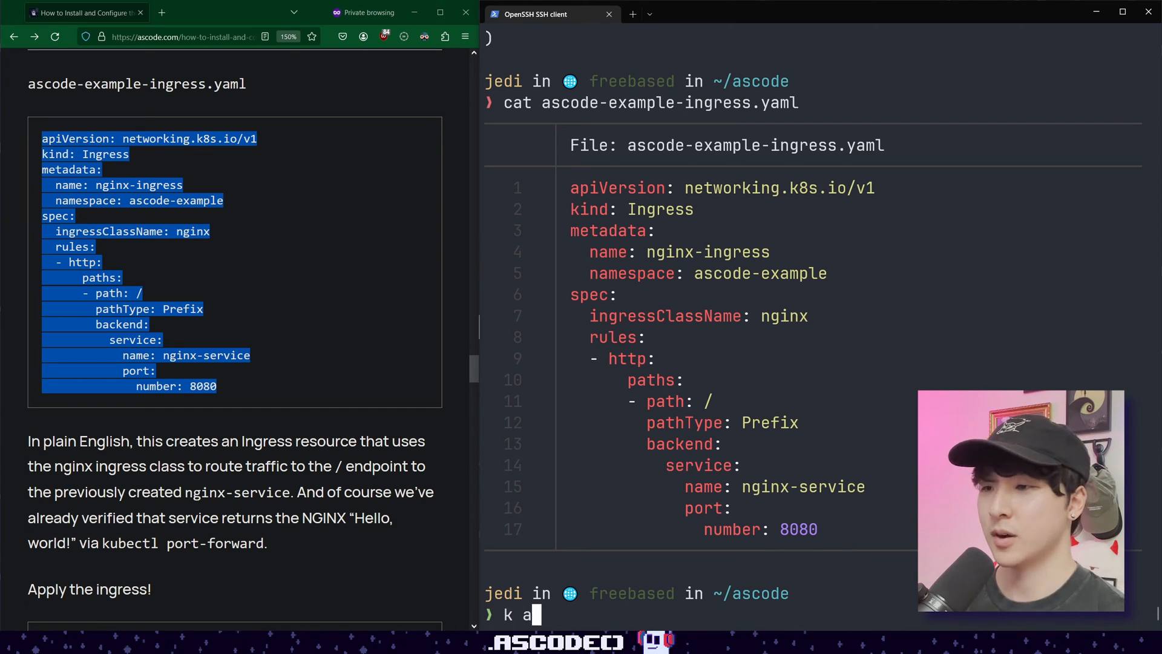
# Run k apply -f ascode-example-ingress.yaml to create nginx-ingress, then clear the screen.
pyautogui.write('pply -f ascode-example-ingress.yaml')
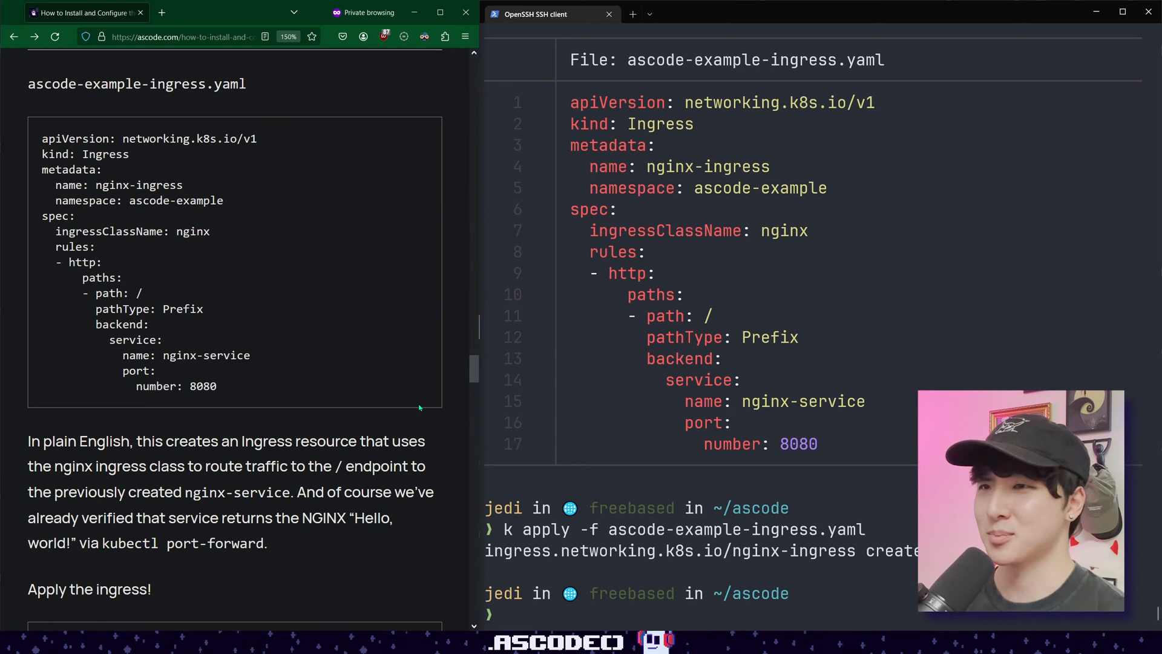
pyautogui.scroll(-3)
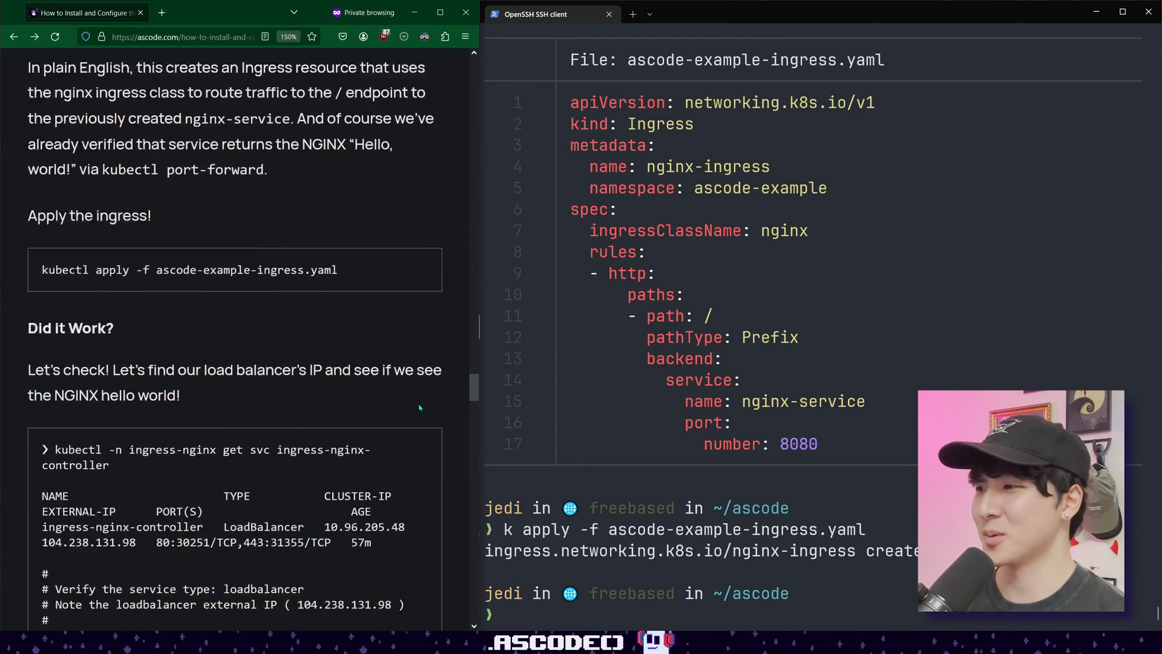
pyautogui.scroll(-3)
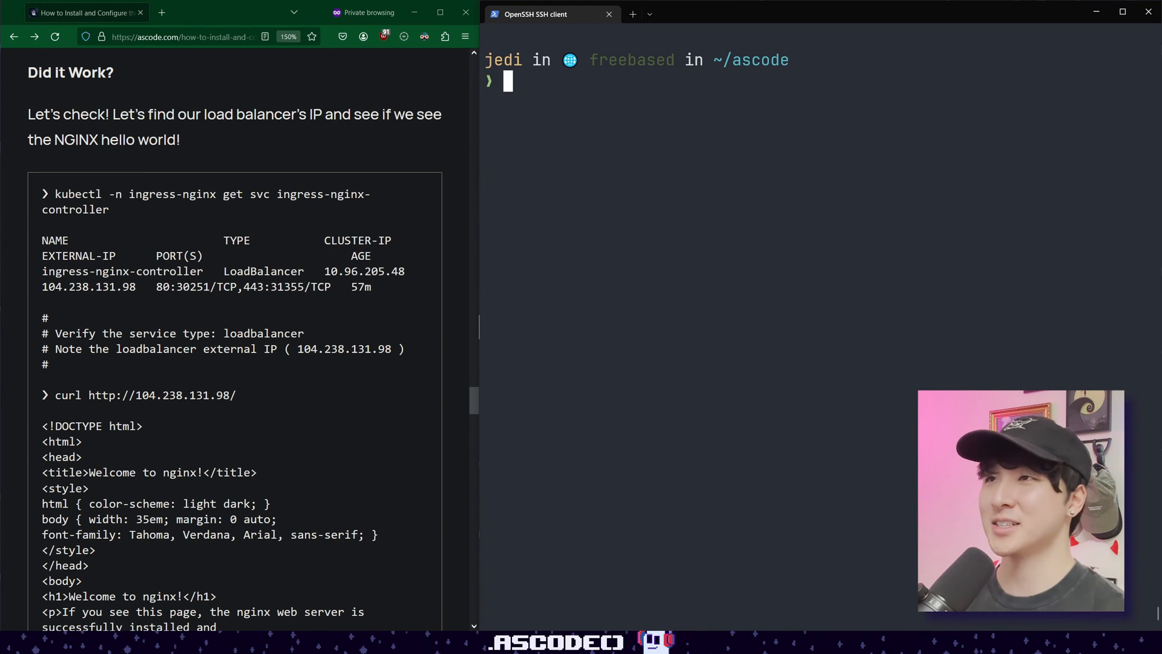
# List services in ingress-nginx to read the EXTERNAL-IP 149.28.54.19.
pyautogui.write('k -n ingress-nginx')
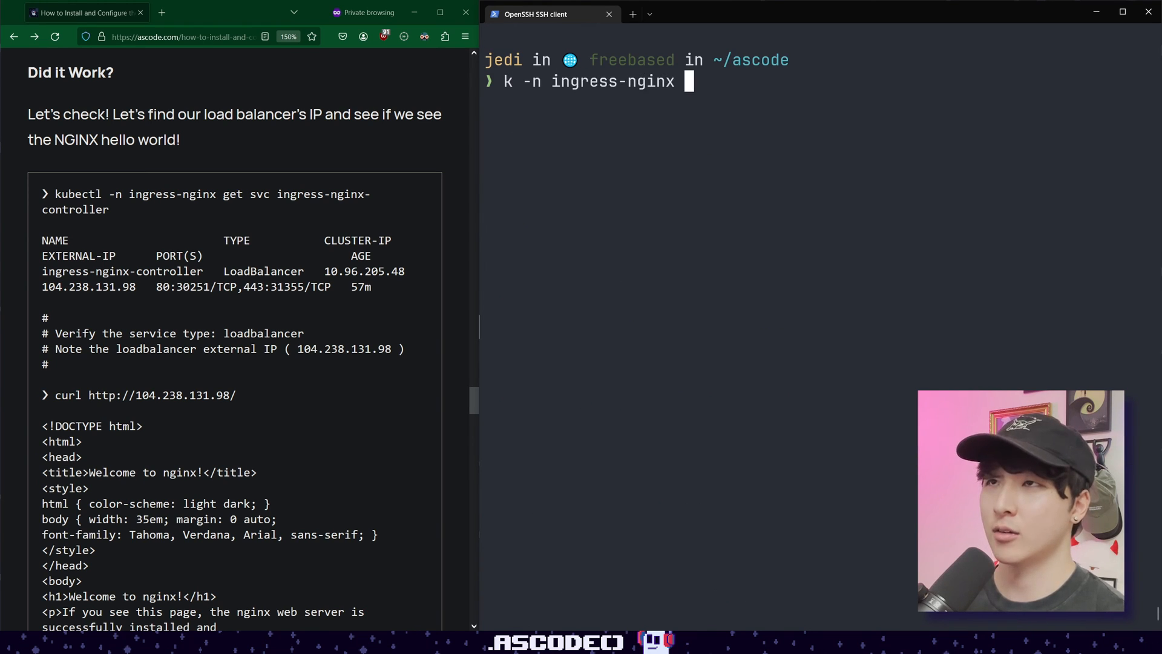
pyautogui.write('get svc')
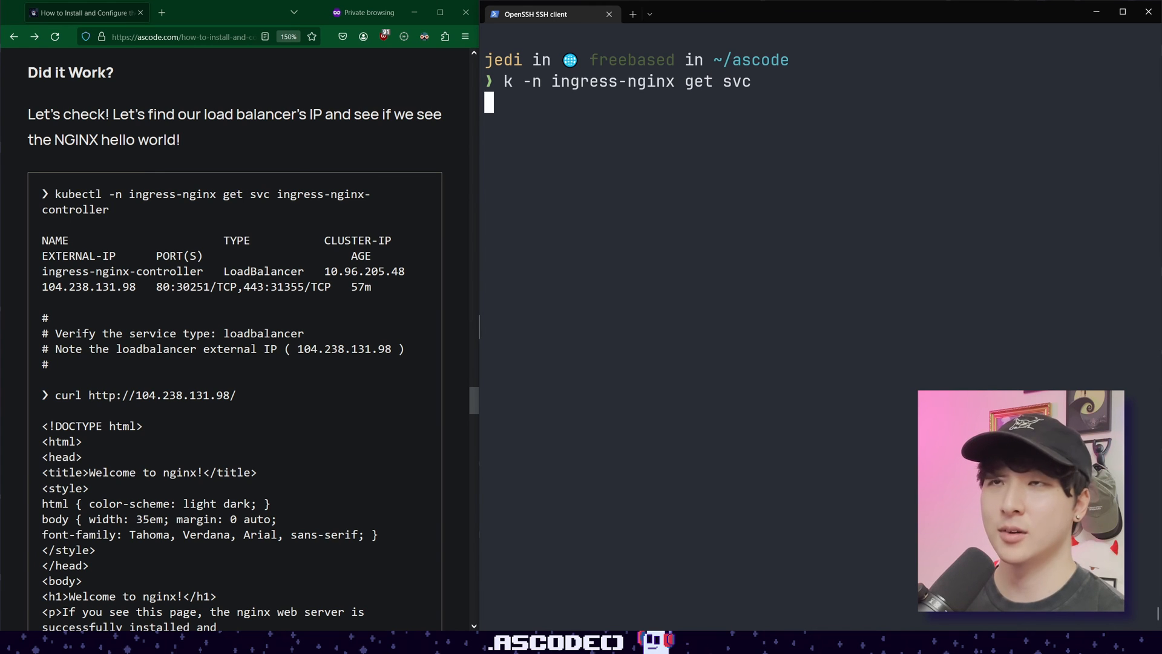
pyautogui.press('Return')
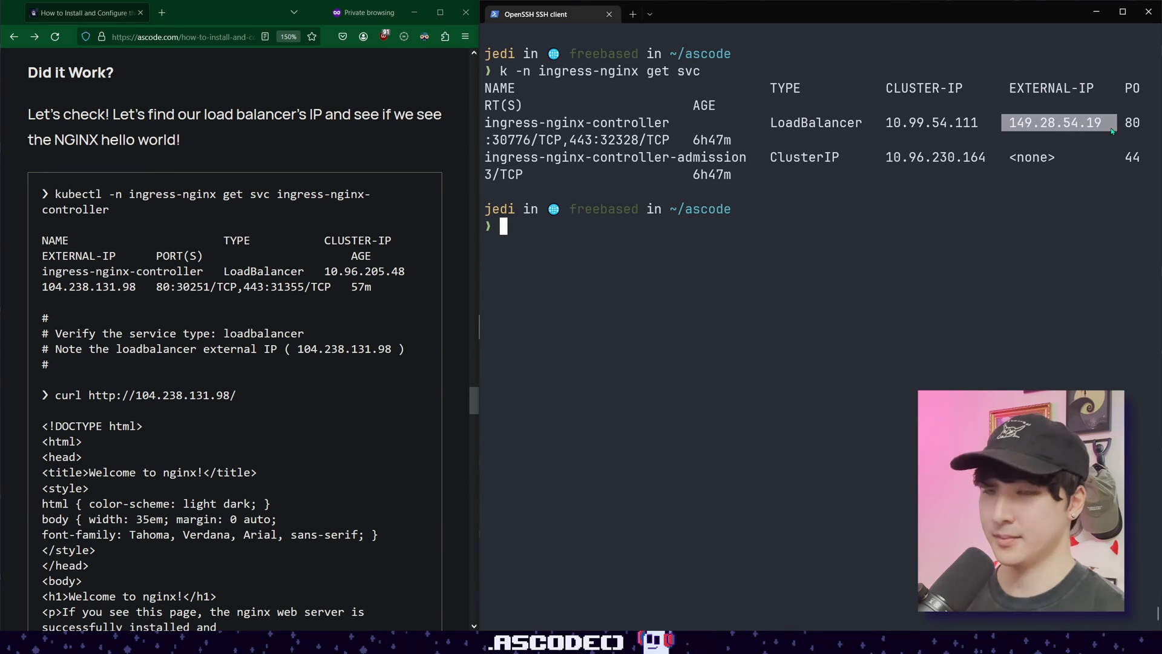
# Curl 149.28.54.19 and get the Welcome to nginx! page through the Ingress.
pyautogui.write('c')
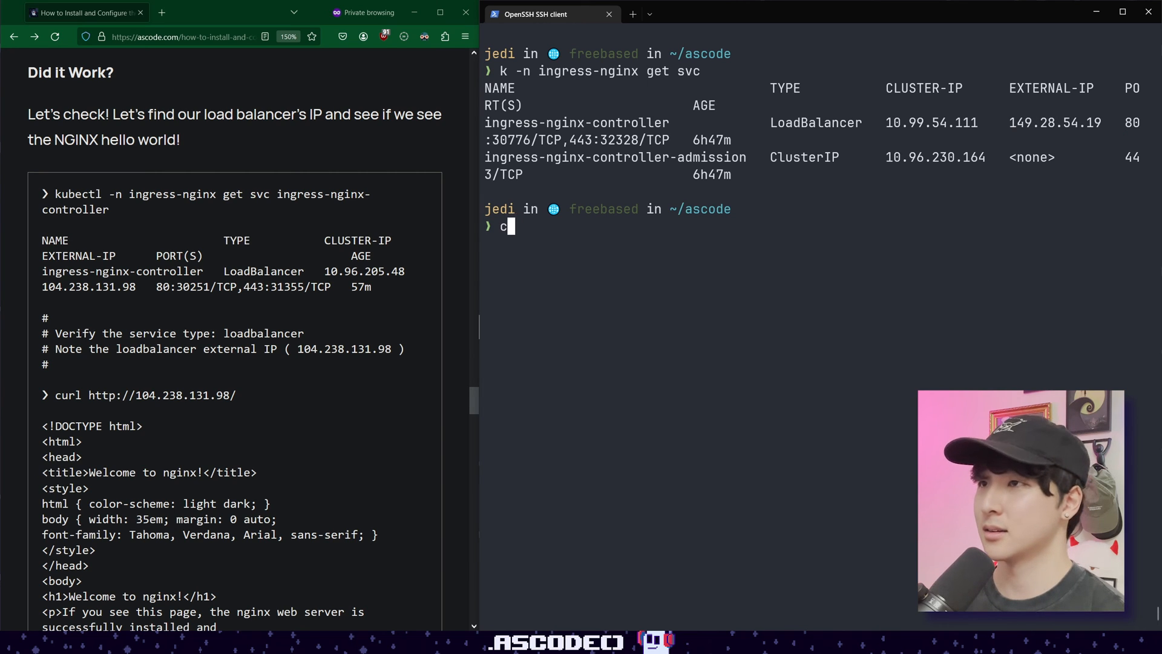
pyautogui.write('url 149.28.54.19')
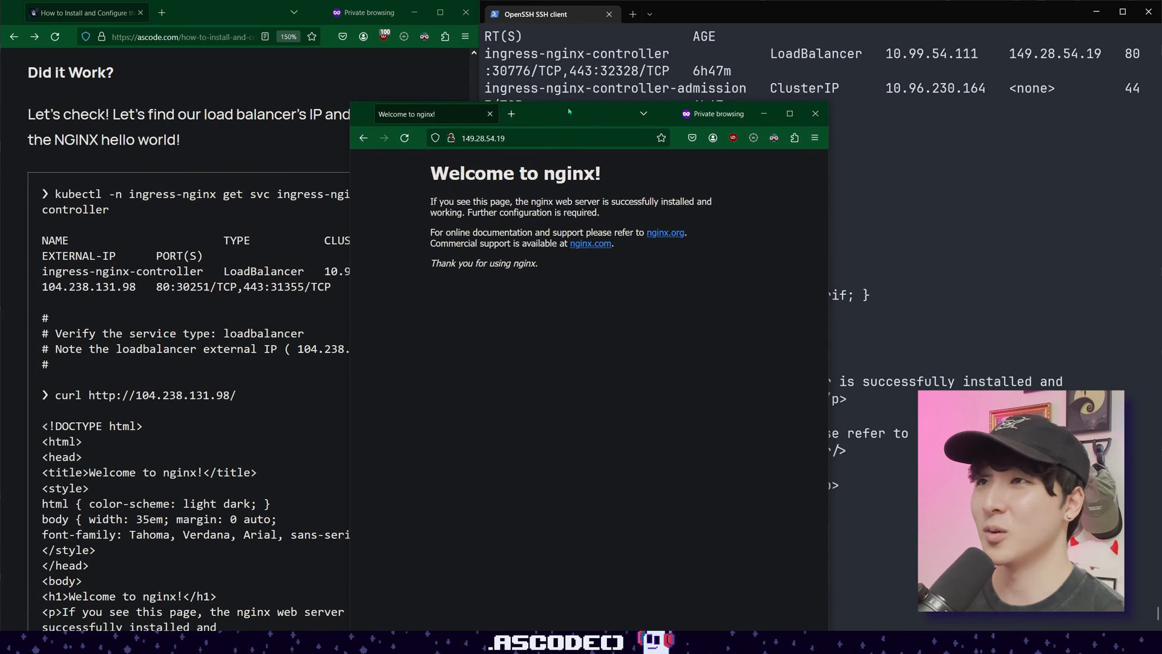
# Move the Firefox window at 149.28.54.19 showing Welcome to nginx! into view.
pyautogui.moveTo(569, 114); pyautogui.dragTo(541, 97)
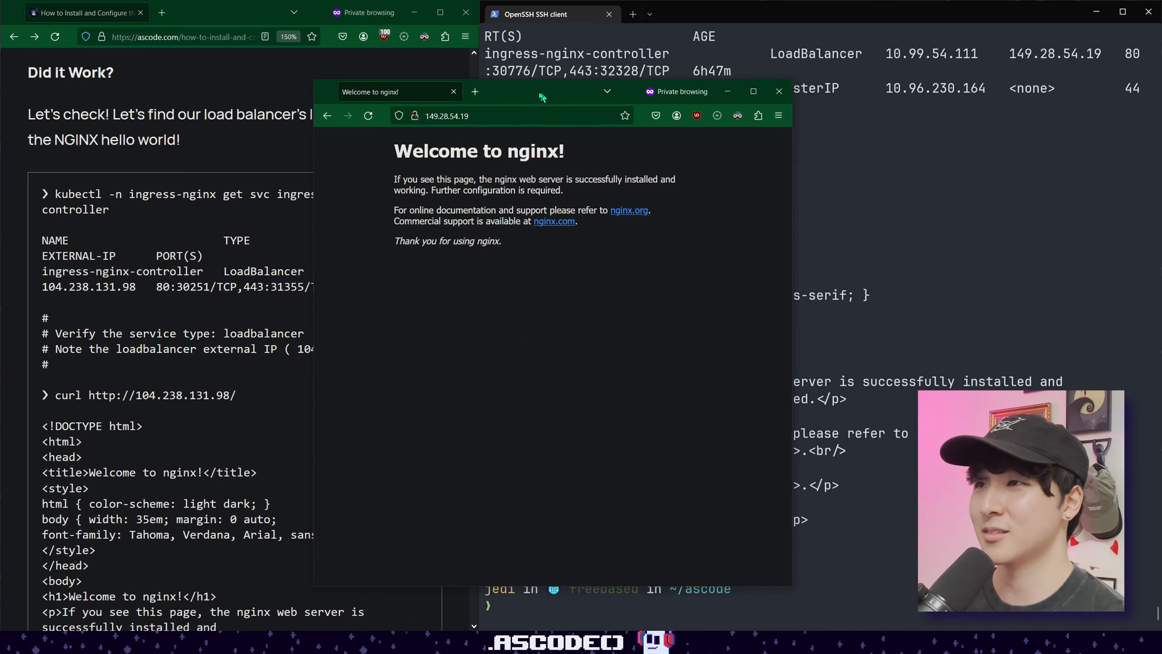